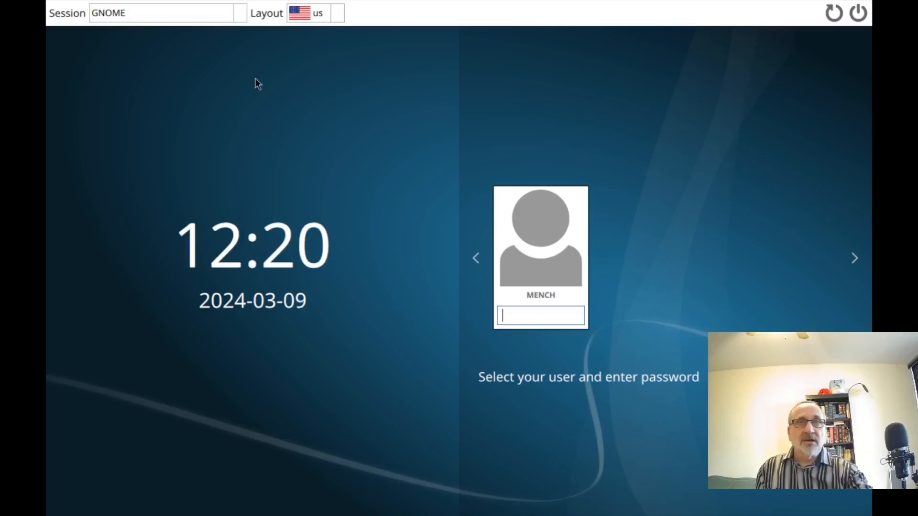
# - Select the Plasma (X11) session on the SDDM login screen and sign in
pyautogui.click(160, 13)
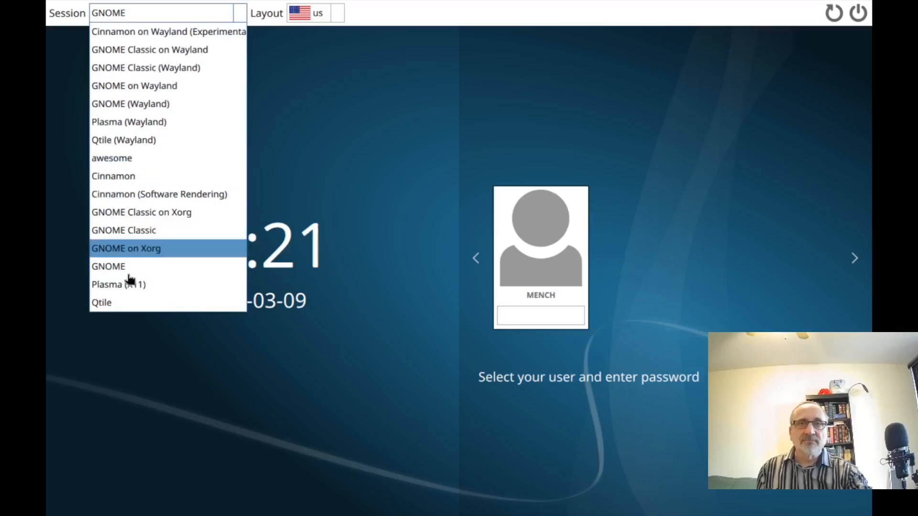
pyautogui.click(119, 284)
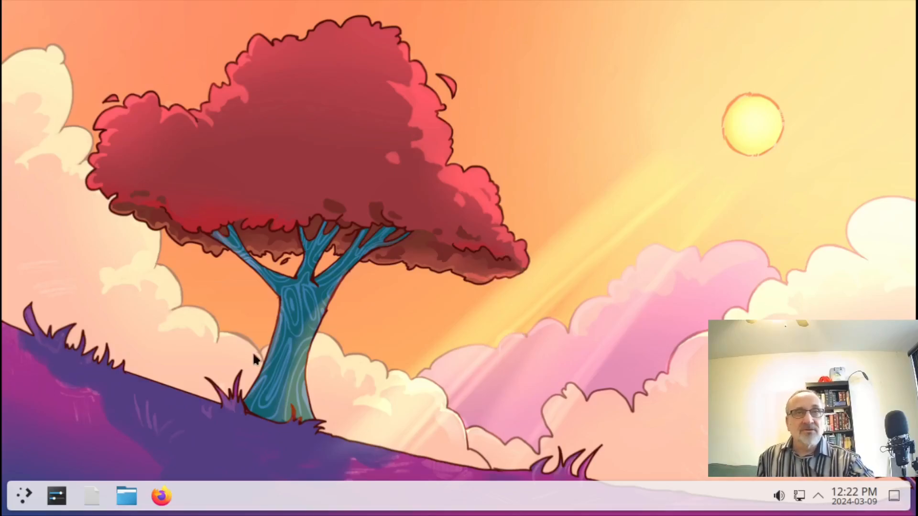
# - From the desktop menu, set the wallpaper to the 'By the water' wooden dock image
pyautogui.rightClick(254, 361)
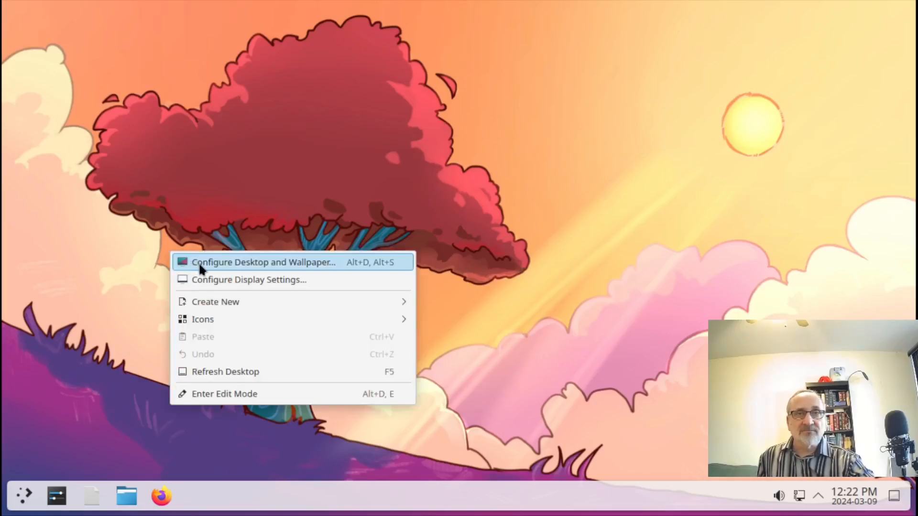
pyautogui.moveTo(343, 266)
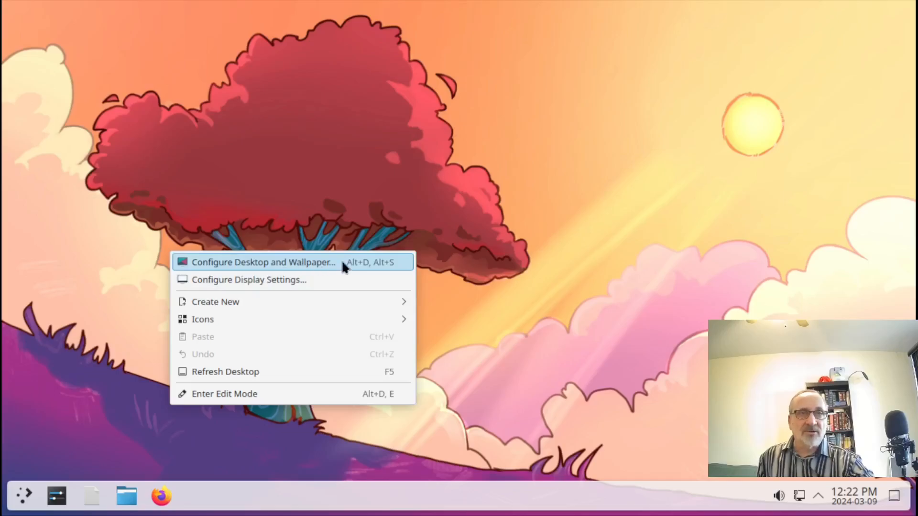
pyautogui.click(263, 262)
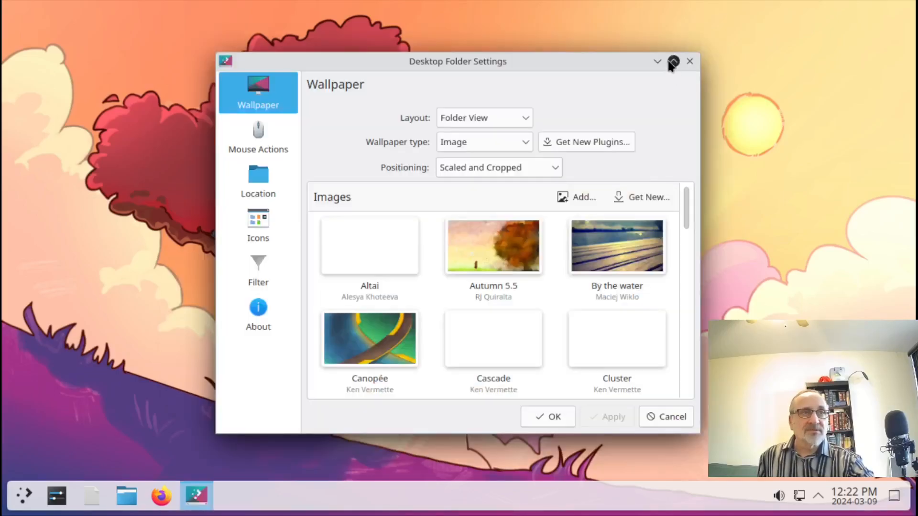
pyautogui.click(672, 61)
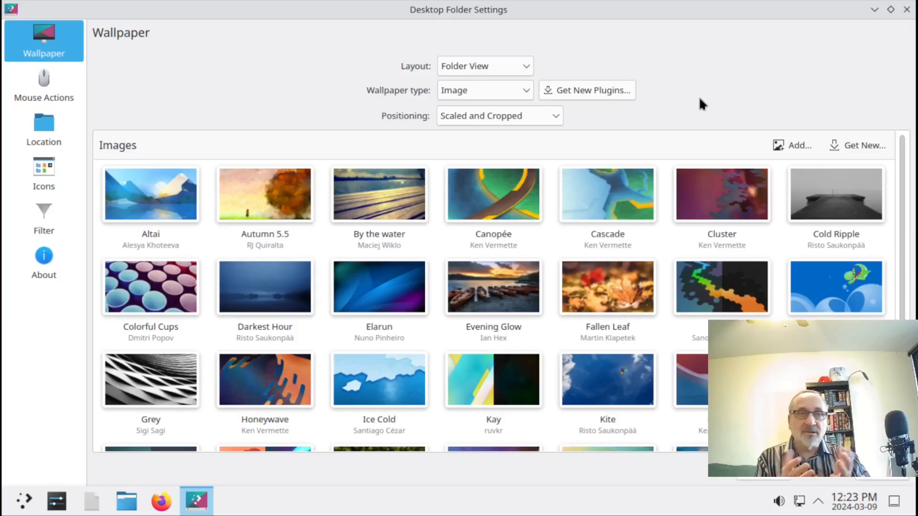
pyautogui.moveTo(265, 346)
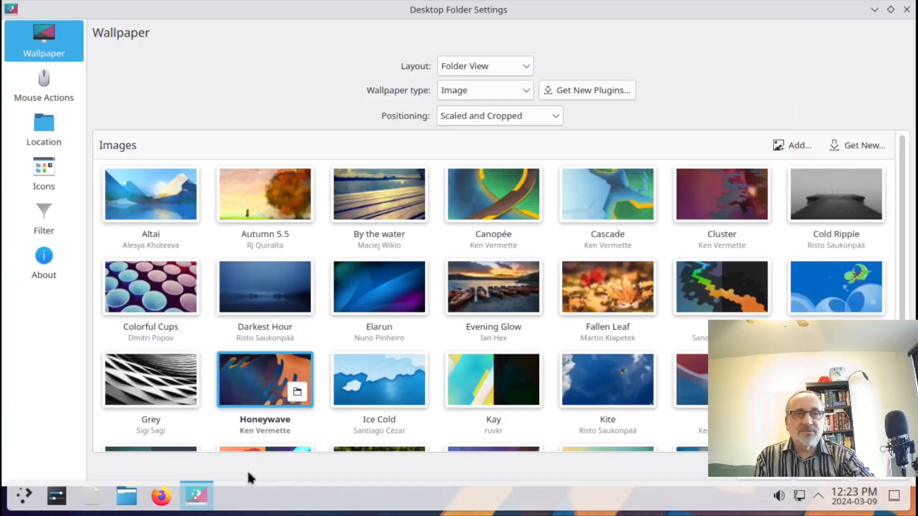
pyautogui.moveTo(442, 204)
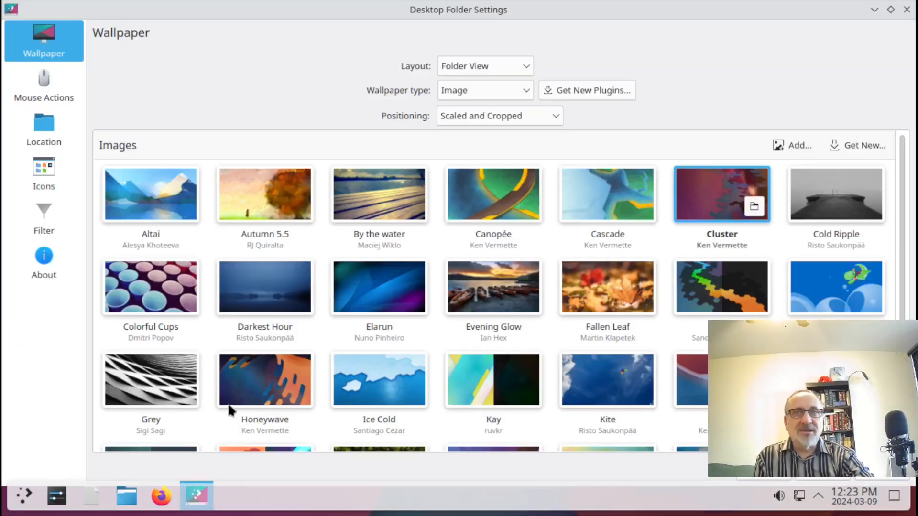
pyautogui.scroll(-3)
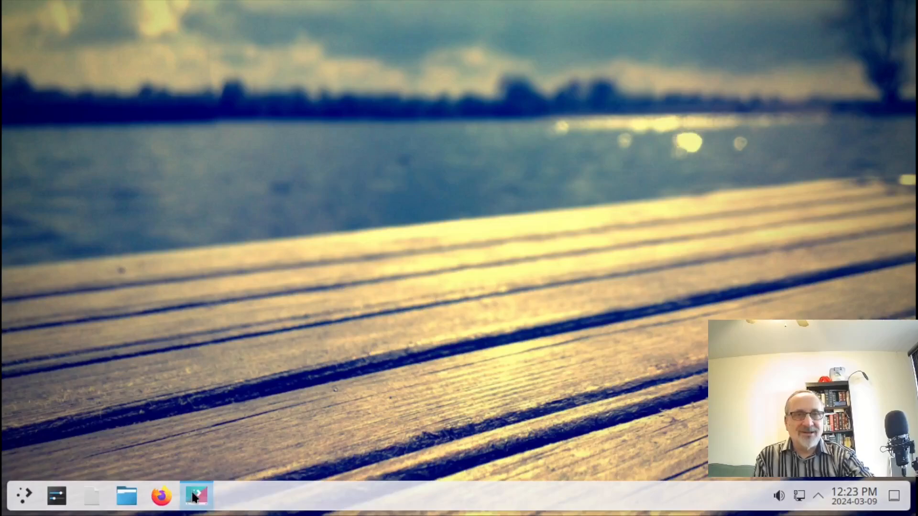
# - Restore the original red-tree-under-orange-sky wallpaper via Desktop Folder Settings
pyautogui.click(196, 496)
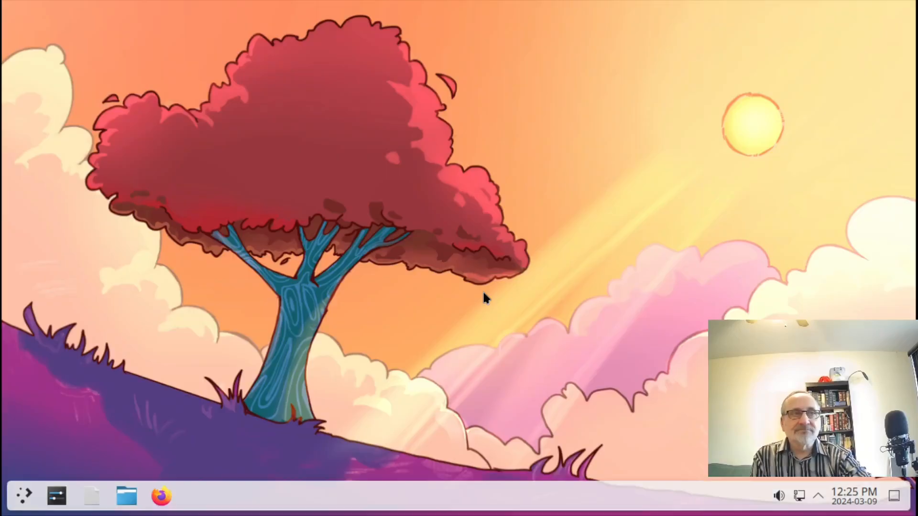
pyautogui.moveTo(413, 260)
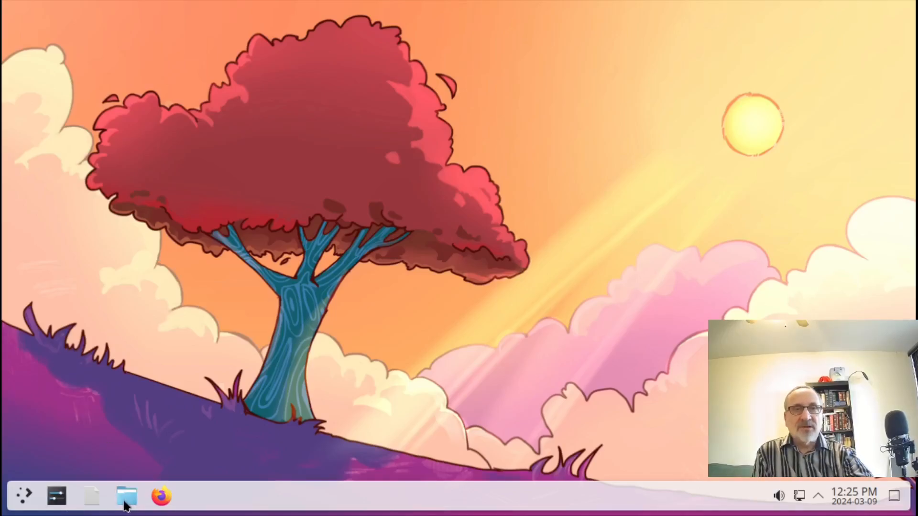
pyautogui.click(126, 496)
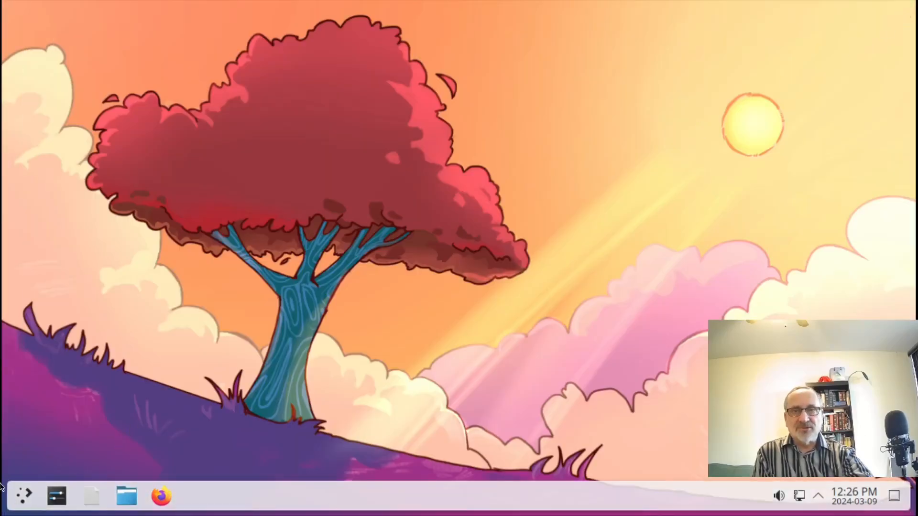
# - Launch System Settings from the application launcher and apply the Breeze Dark global theme
pyautogui.click(23, 495)
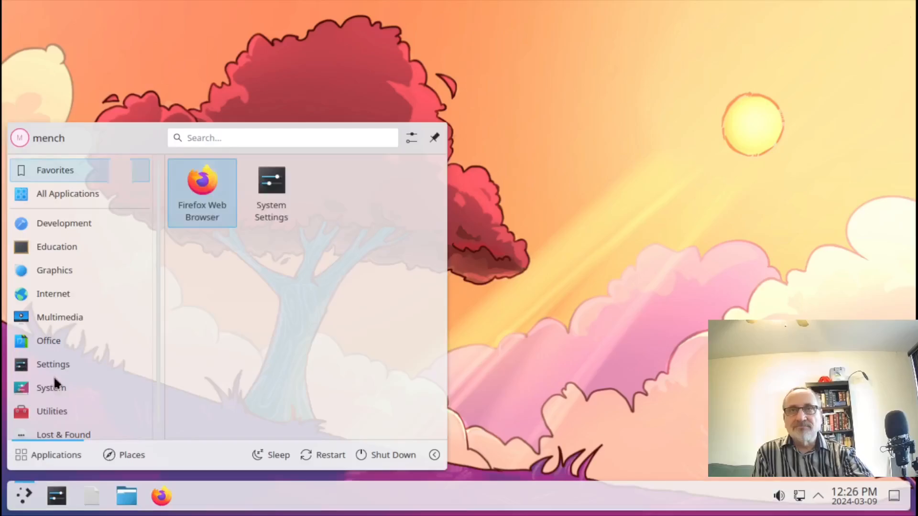
pyautogui.click(56, 497)
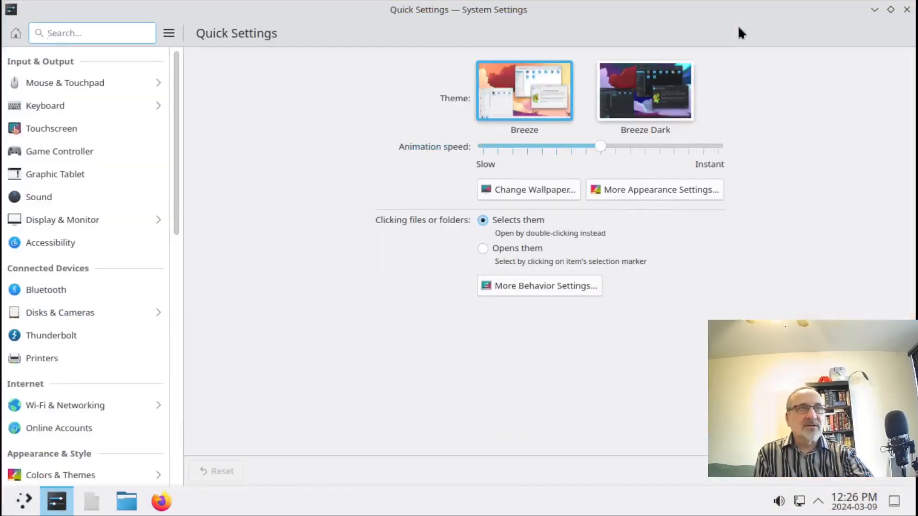
pyautogui.click(643, 91)
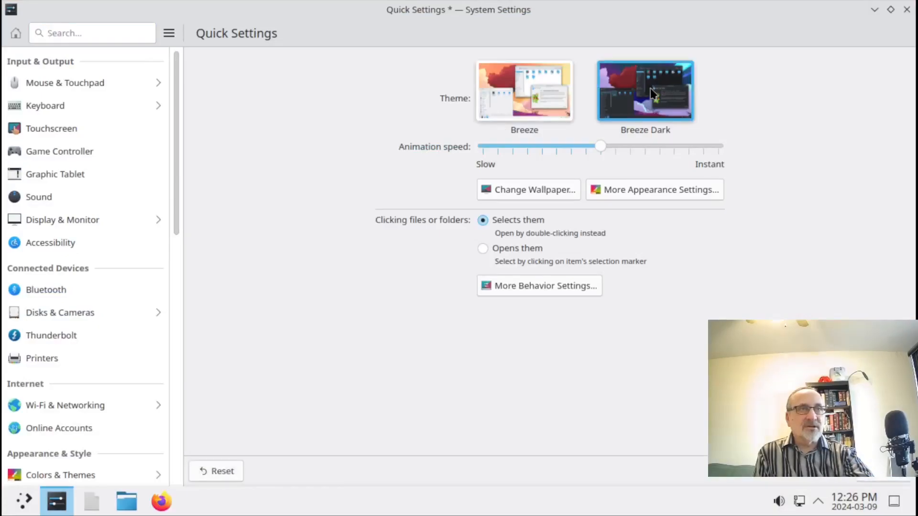
pyautogui.click(60, 475)
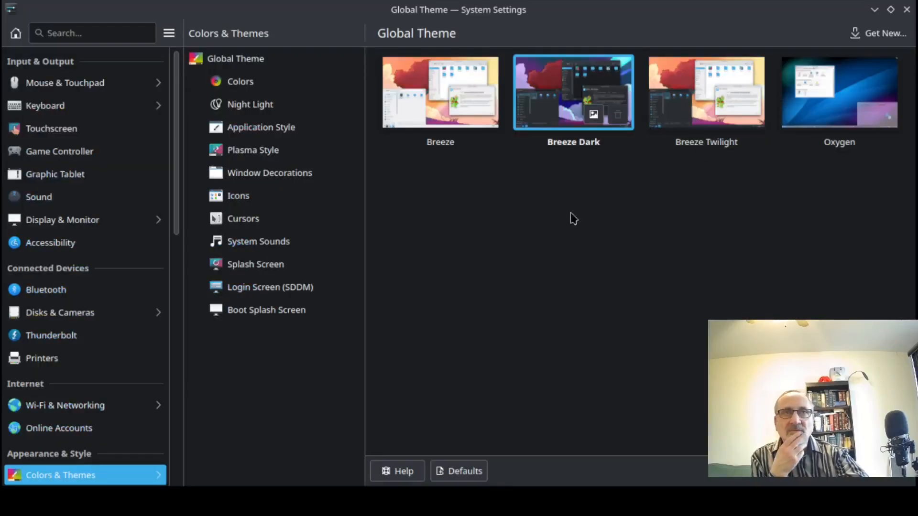
pyautogui.moveTo(857, 29)
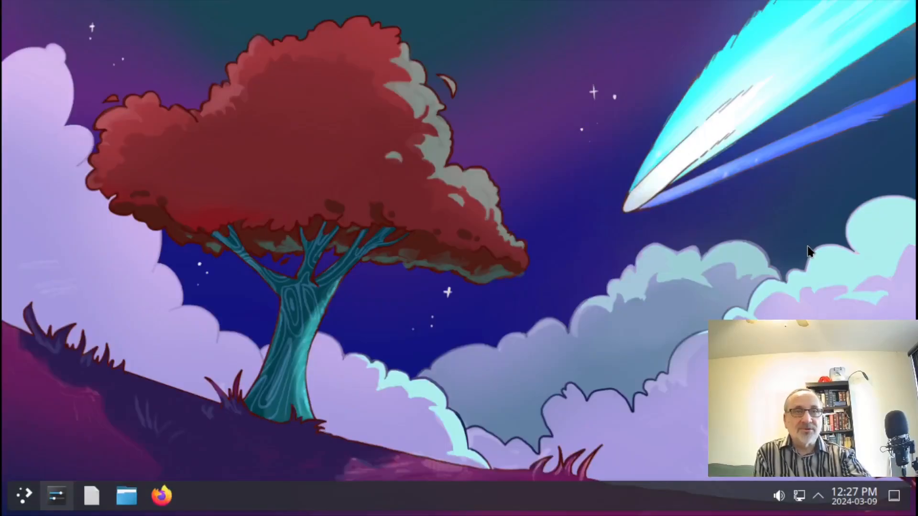
# - Bring back System Settings and choose the light Breeze global theme
pyautogui.click(56, 496)
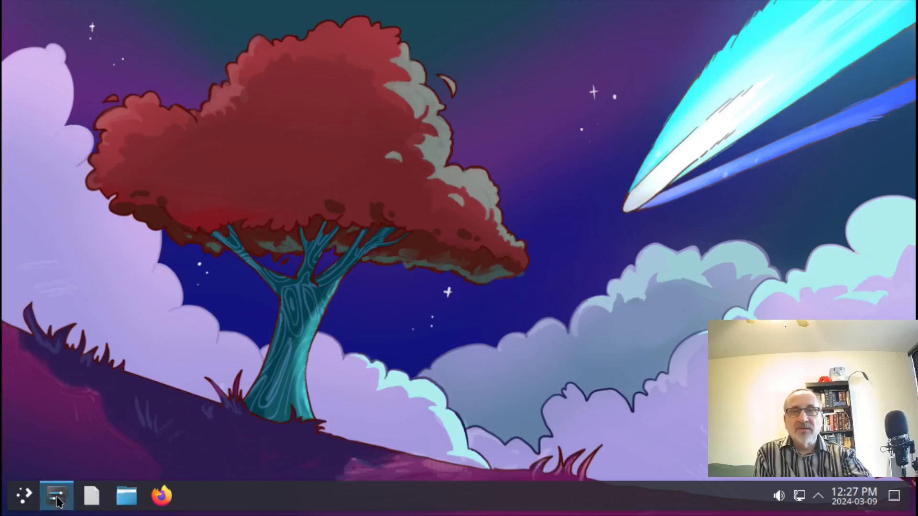
pyautogui.click(56, 497)
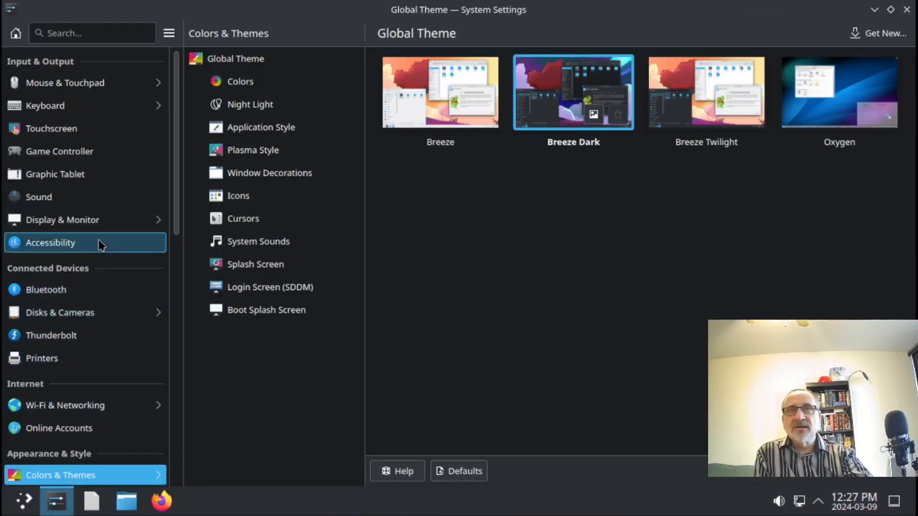
pyautogui.scroll(-3)
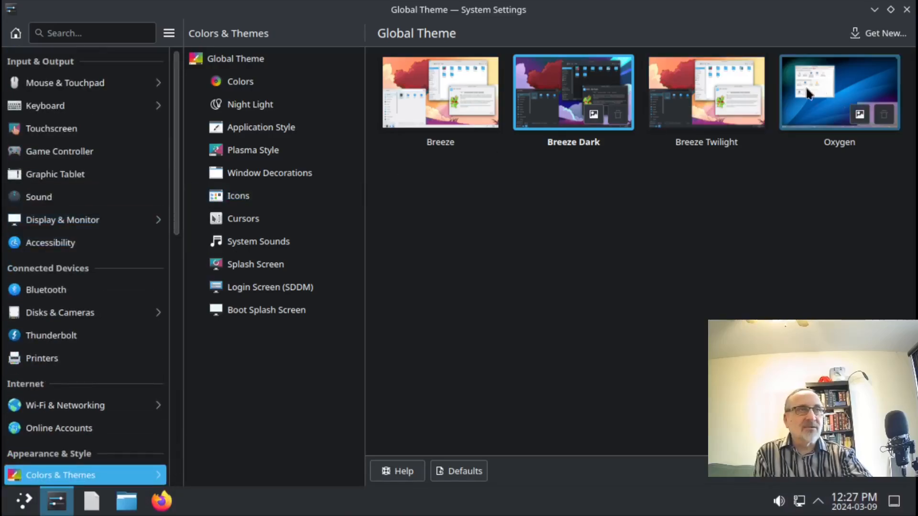
pyautogui.click(440, 93)
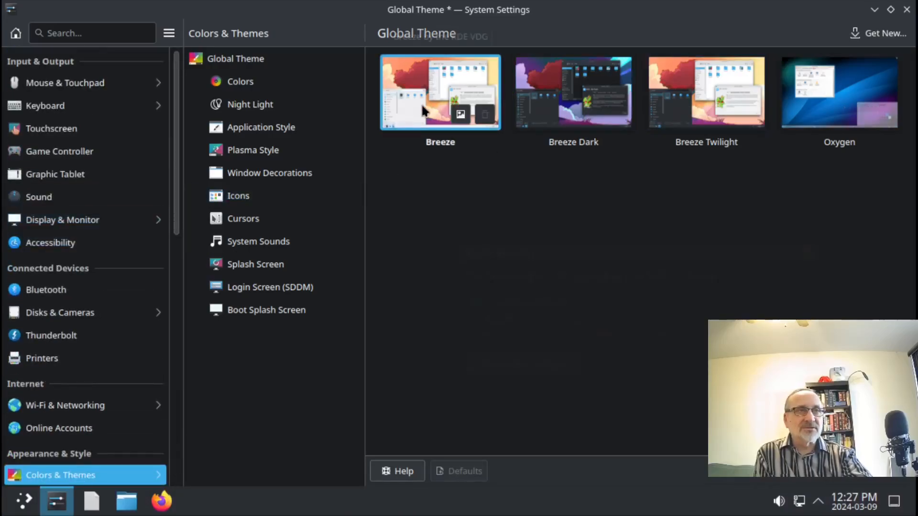
pyautogui.click(440, 92)
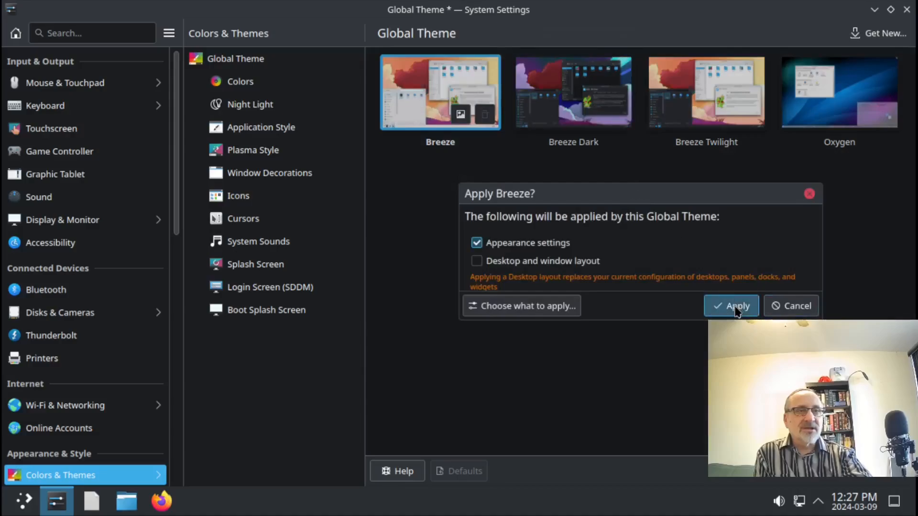
# - Apply Breeze's appearance settings and minimize System Settings to show the desktop
pyautogui.click(736, 306)
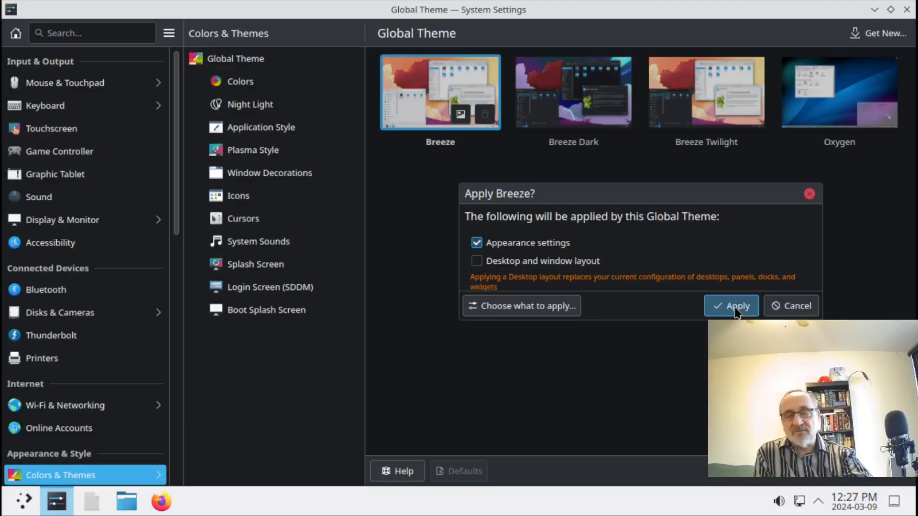
pyautogui.click(735, 305)
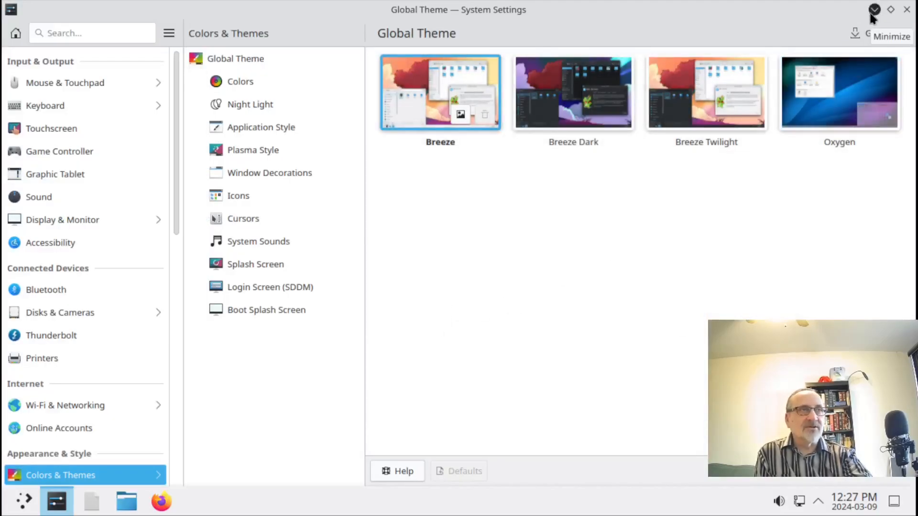
pyautogui.click(873, 10)
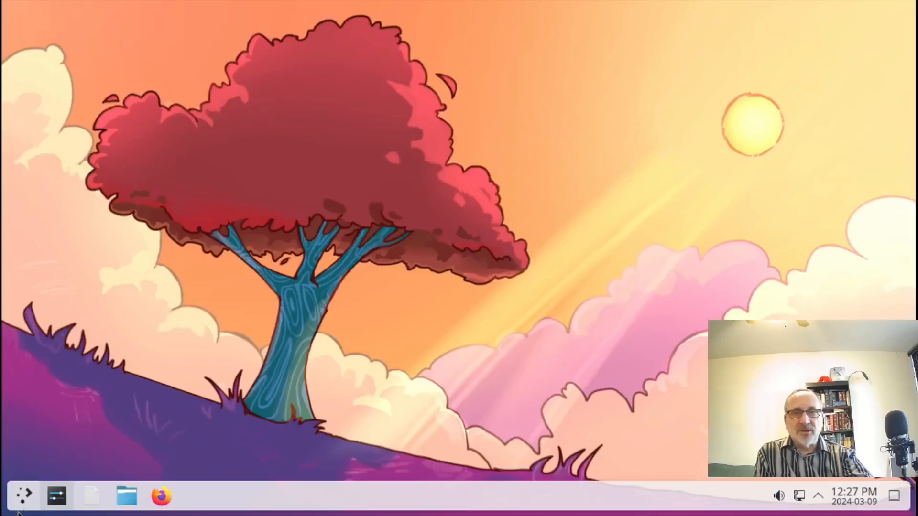
# - Browse Colors & Themes > Plasma Style and the Keyboard > Shortcuts list
pyautogui.click(56, 495)
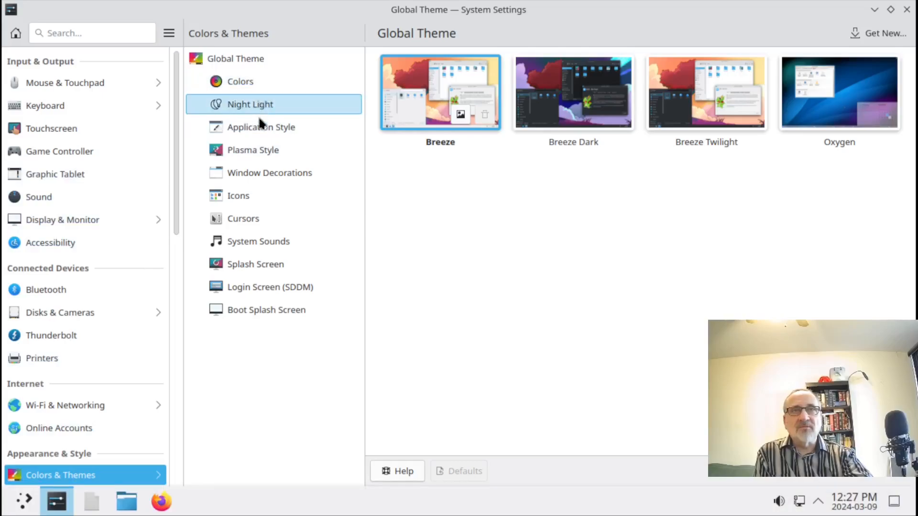
pyautogui.click(252, 150)
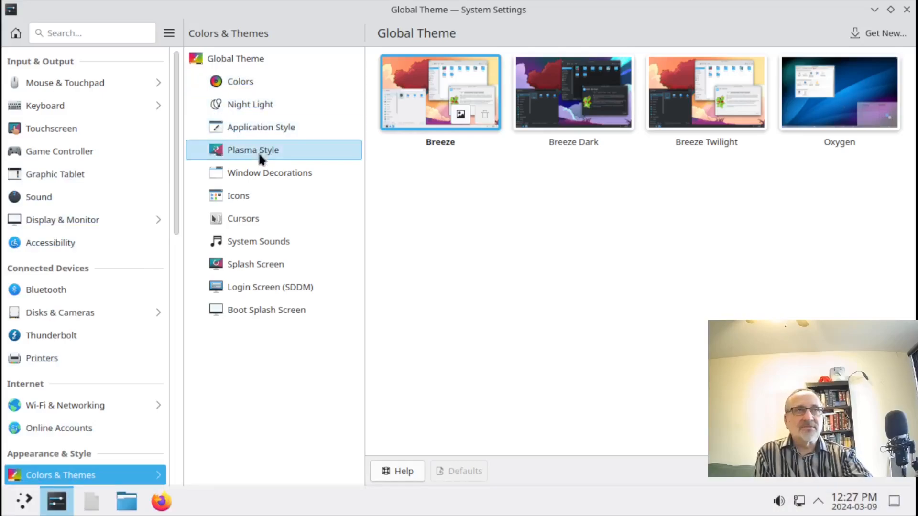
pyautogui.click(253, 150)
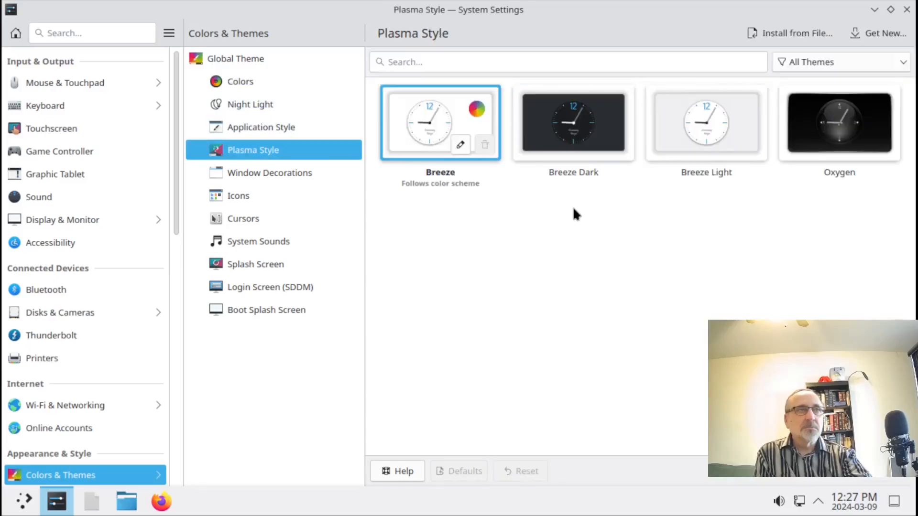
pyautogui.click(45, 106)
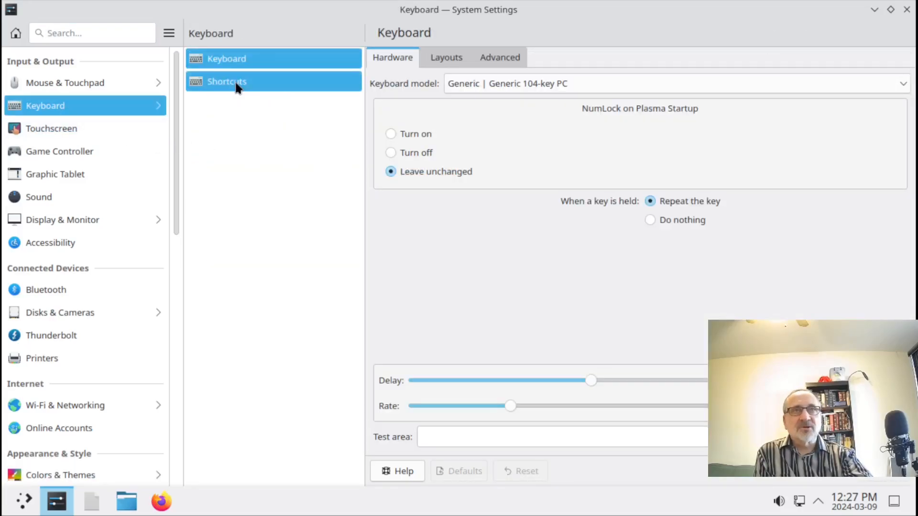
pyautogui.click(227, 81)
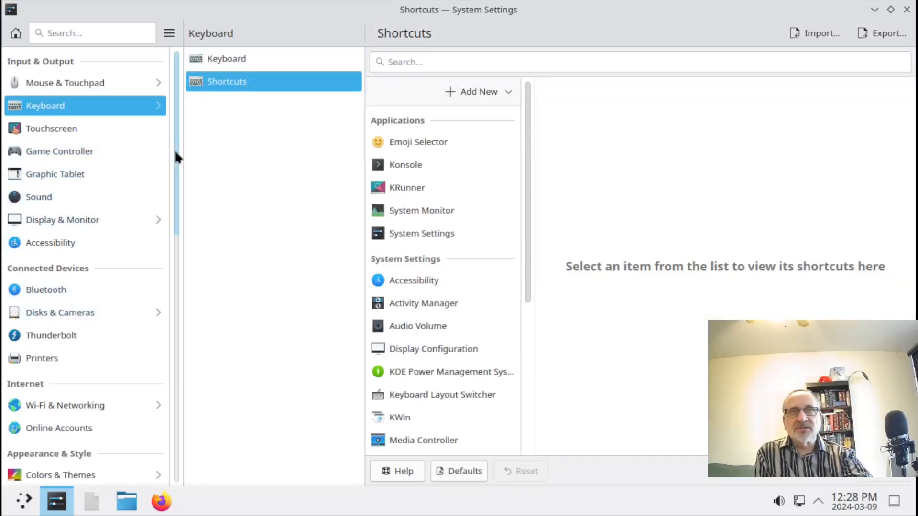
pyautogui.scroll(-3)
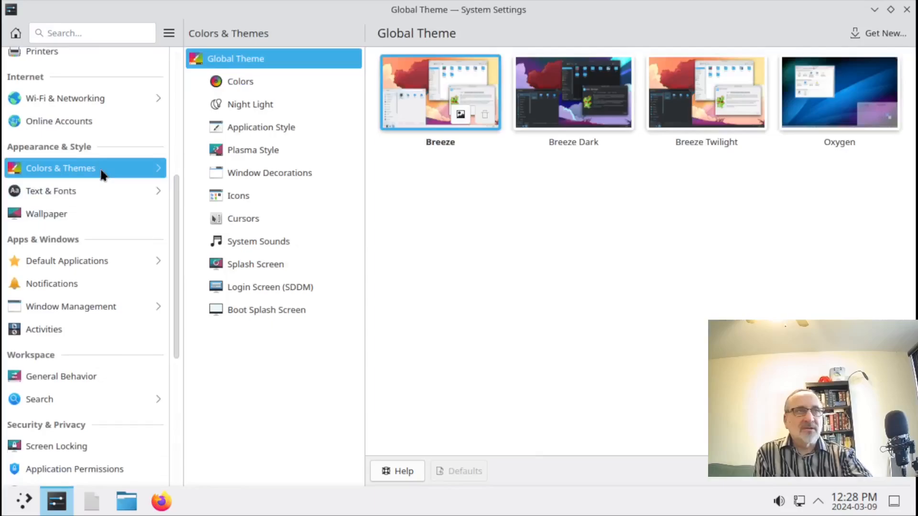
pyautogui.moveTo(70, 192)
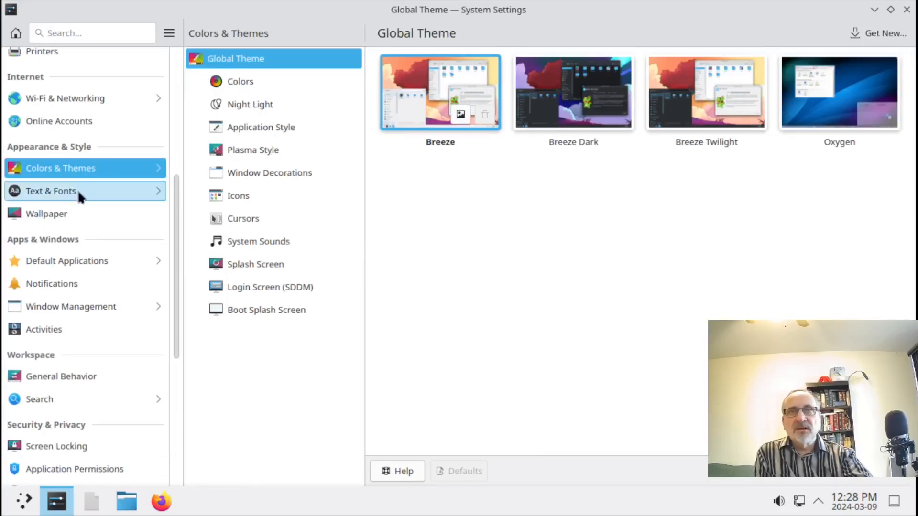
# - Visit Text & Fonts and Wallpaper, then land on the Activities page with its Default activity
pyautogui.click(51, 191)
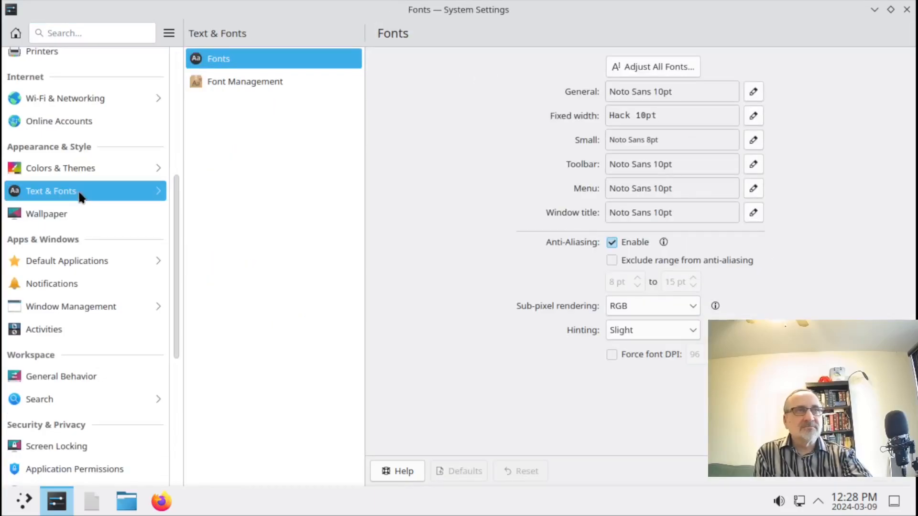
pyautogui.click(46, 213)
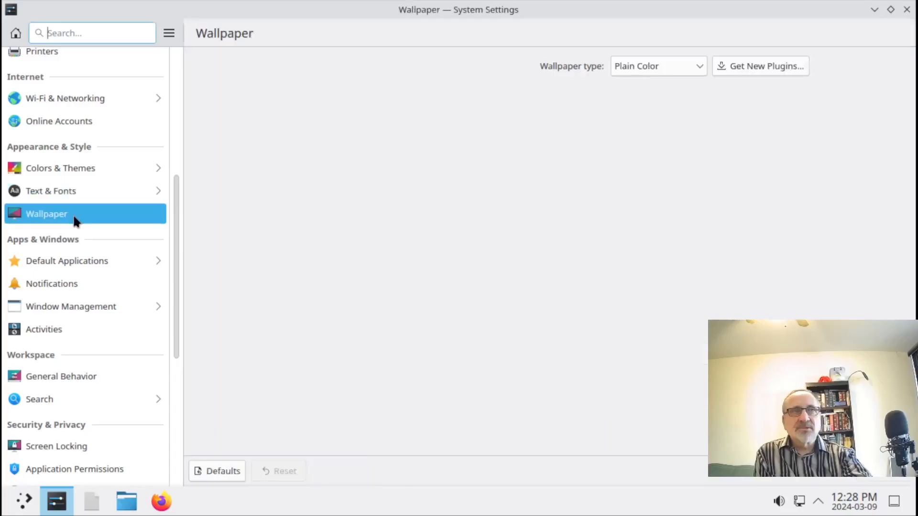
pyautogui.click(658, 66)
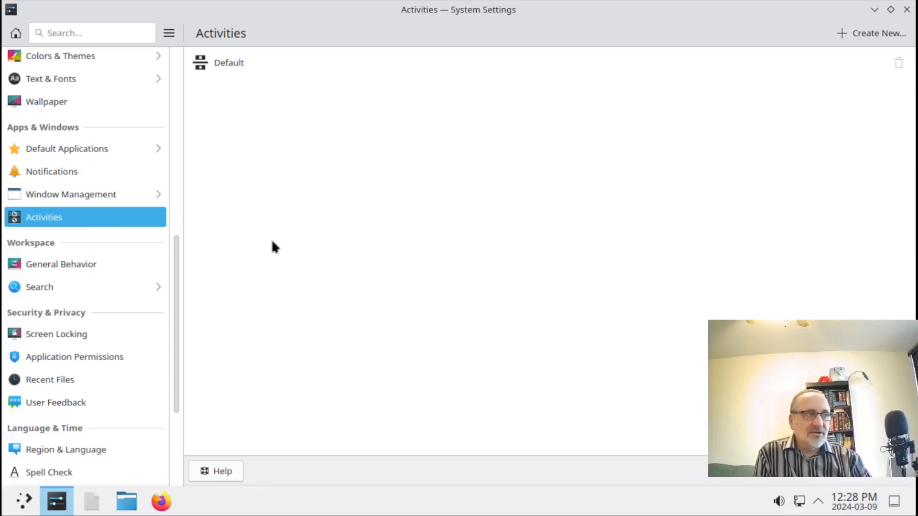
pyautogui.moveTo(287, 233)
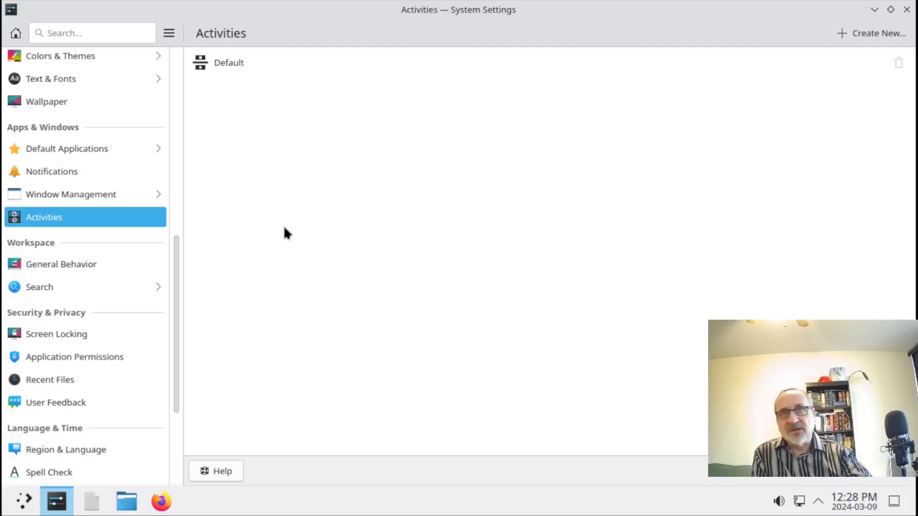
pyautogui.moveTo(152, 291)
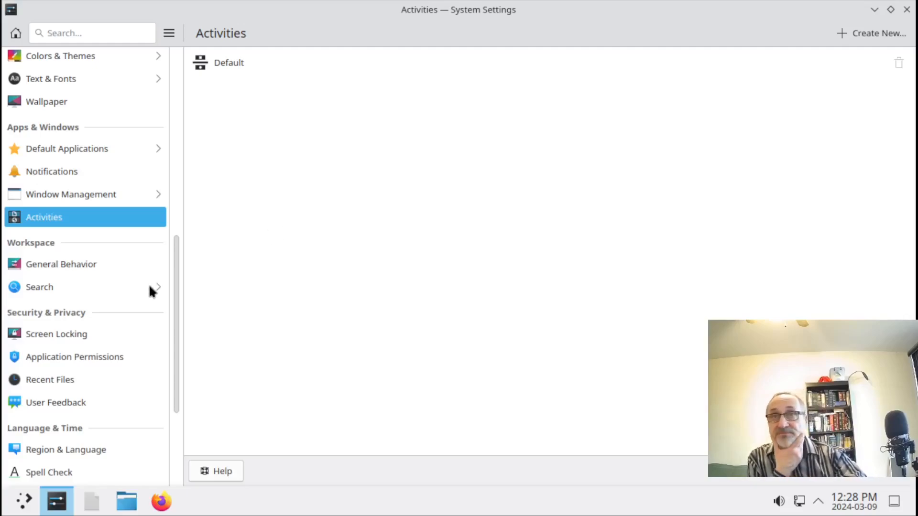
pyautogui.moveTo(181, 296)
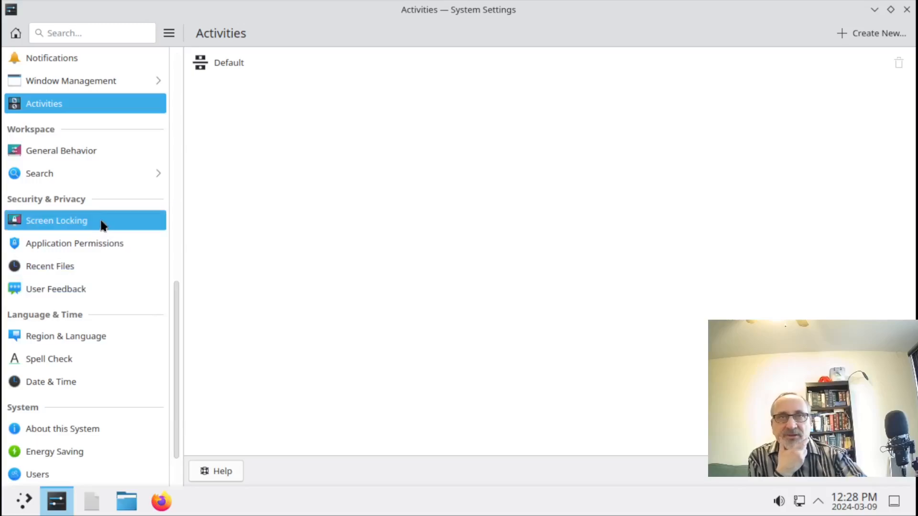
# - In Screen Locking, lower the delay a minute and disable locking after idle and after waking; move on to Application Permissions
pyautogui.click(56, 221)
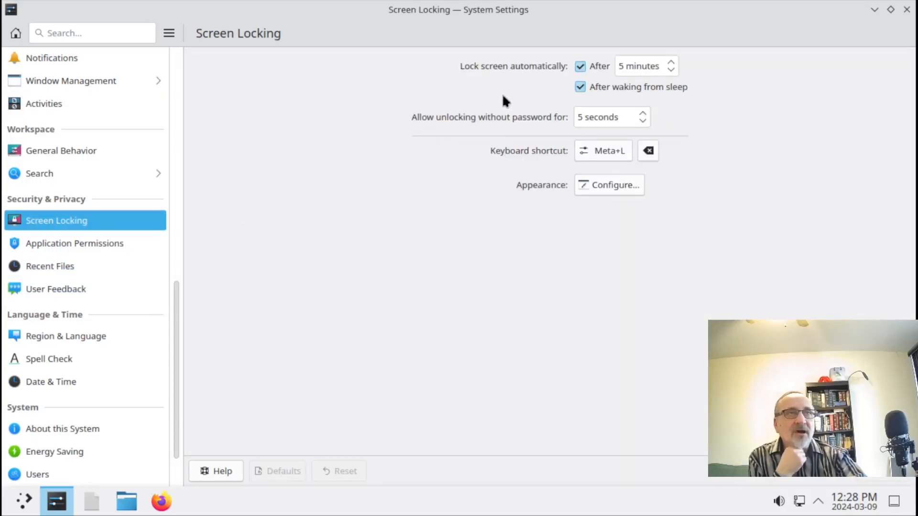
pyautogui.moveTo(701, 78)
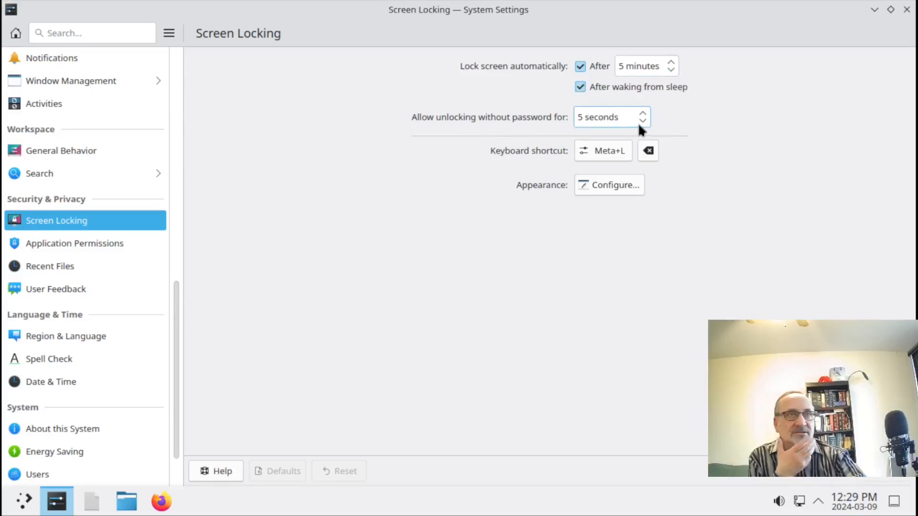
pyautogui.moveTo(606, 87)
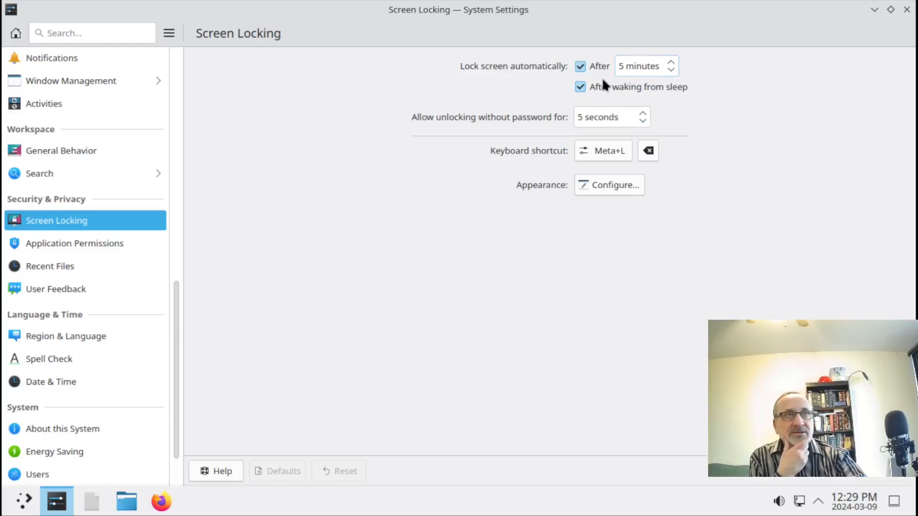
pyautogui.click(672, 70)
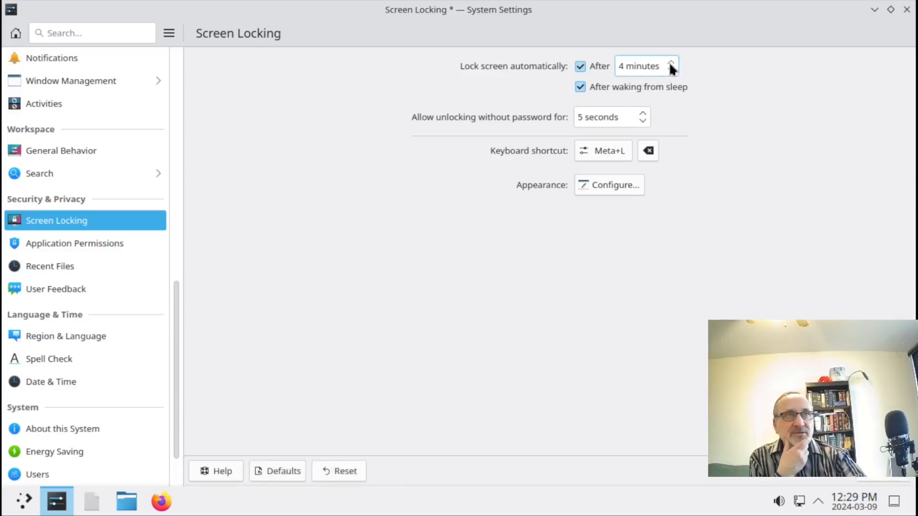
pyautogui.click(581, 65)
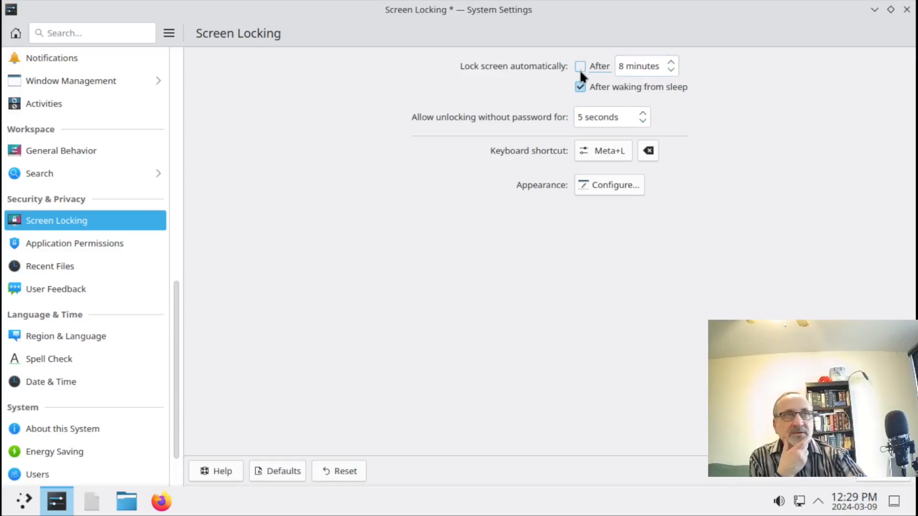
pyautogui.click(580, 87)
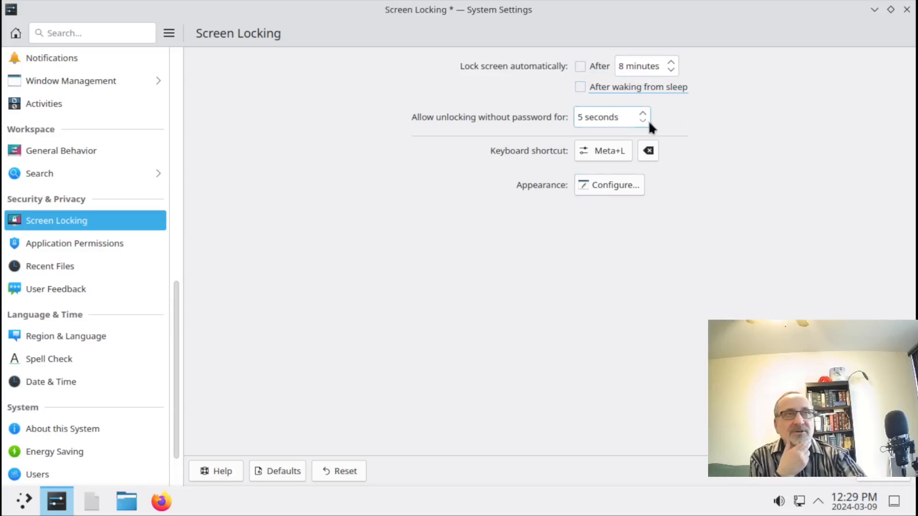
pyautogui.click(641, 121)
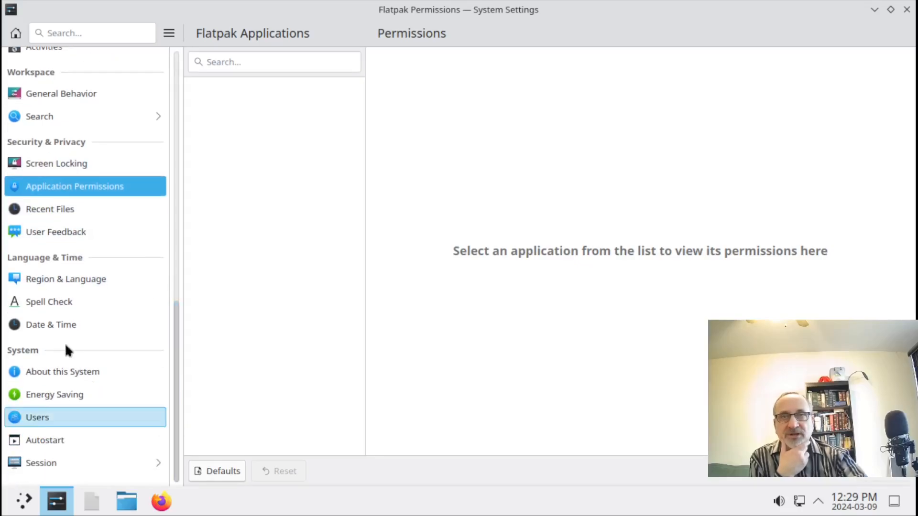
# - Via Date & Time reach Energy Saving, review the inactivity choices and untick 'Turn off screen'
pyautogui.click(51, 324)
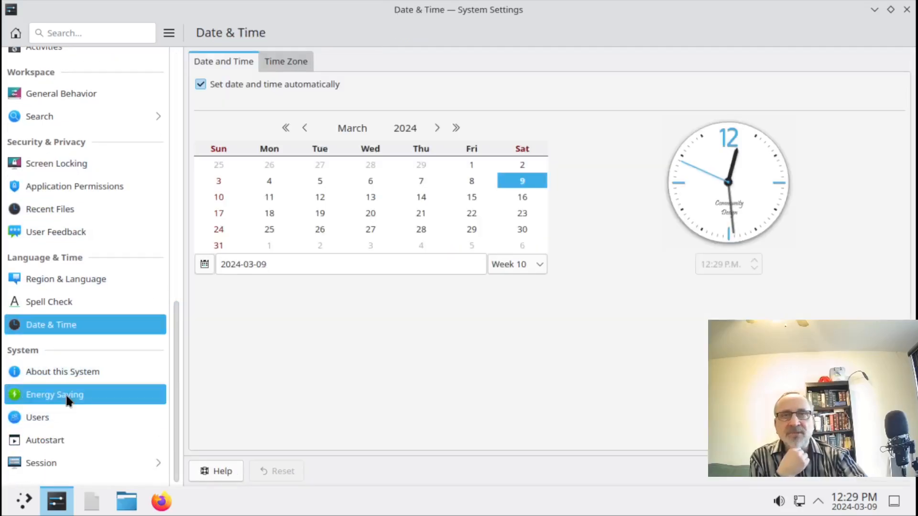
pyautogui.click(55, 393)
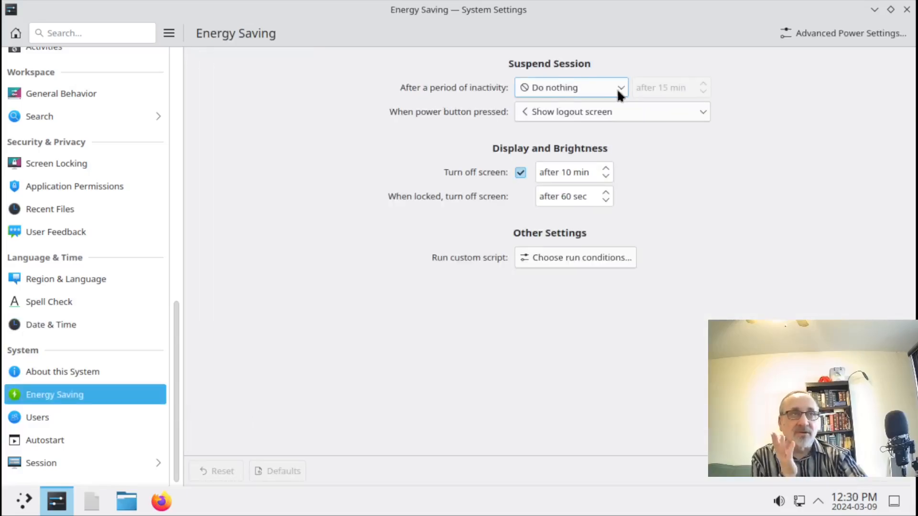
pyautogui.click(571, 87)
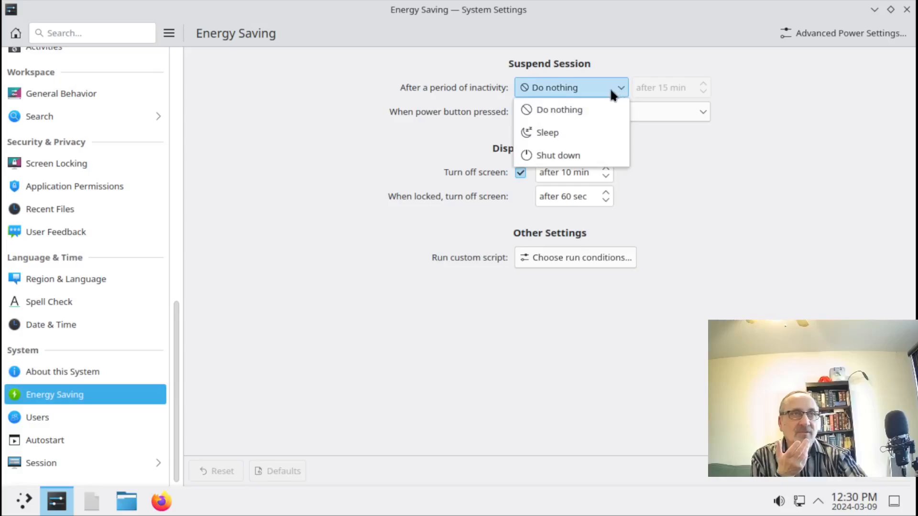
pyautogui.moveTo(557, 155)
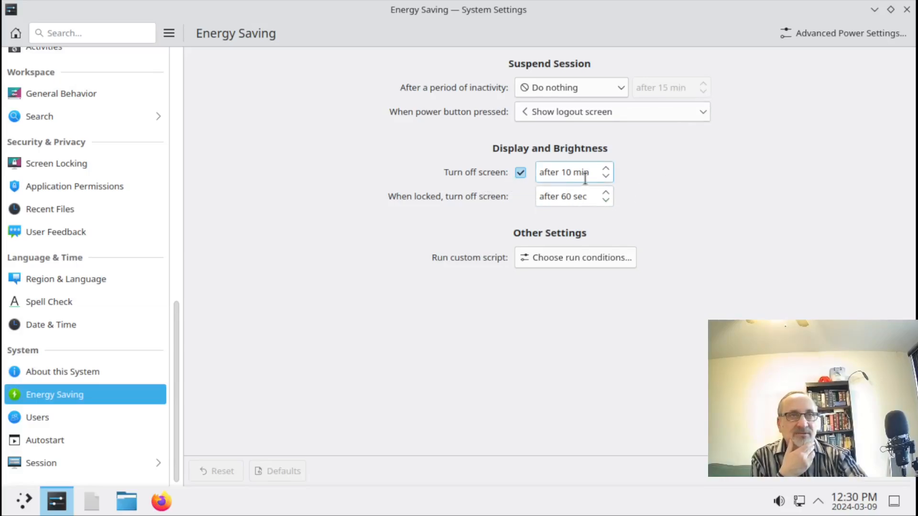
pyautogui.click(520, 172)
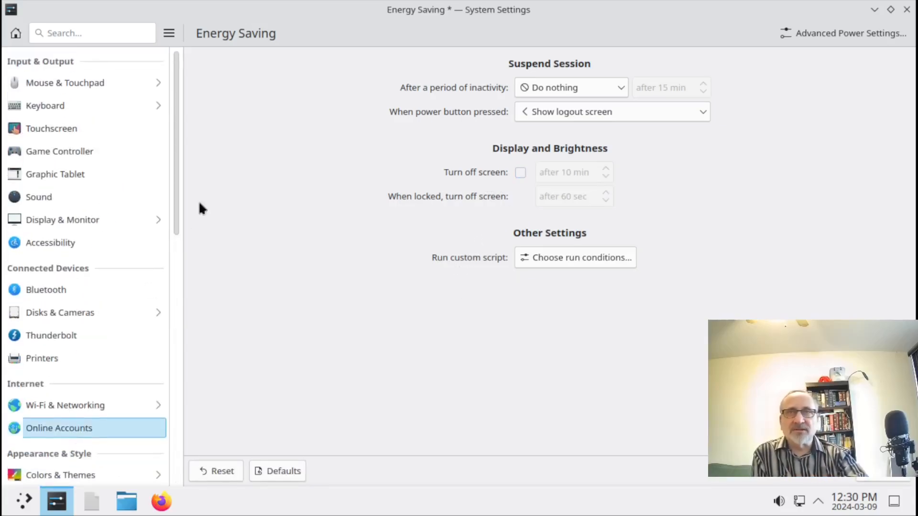
pyautogui.scroll(-3)
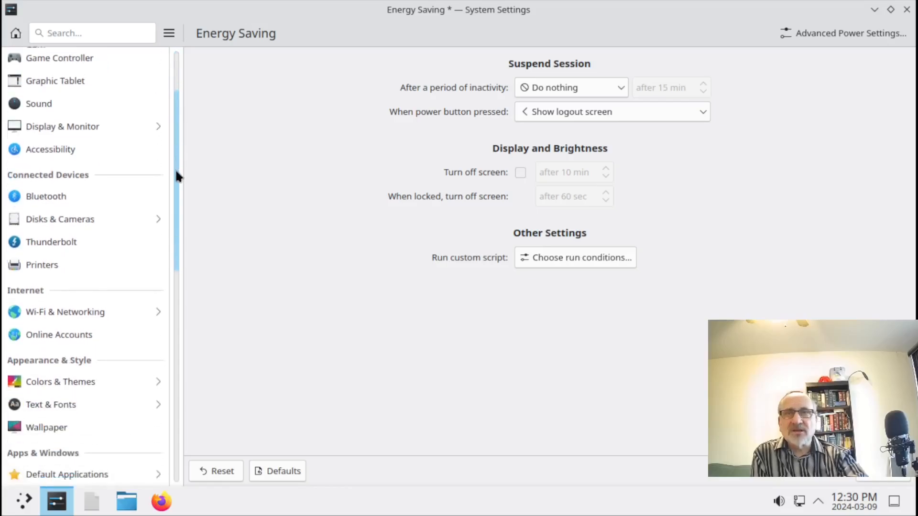
pyautogui.scroll(-3)
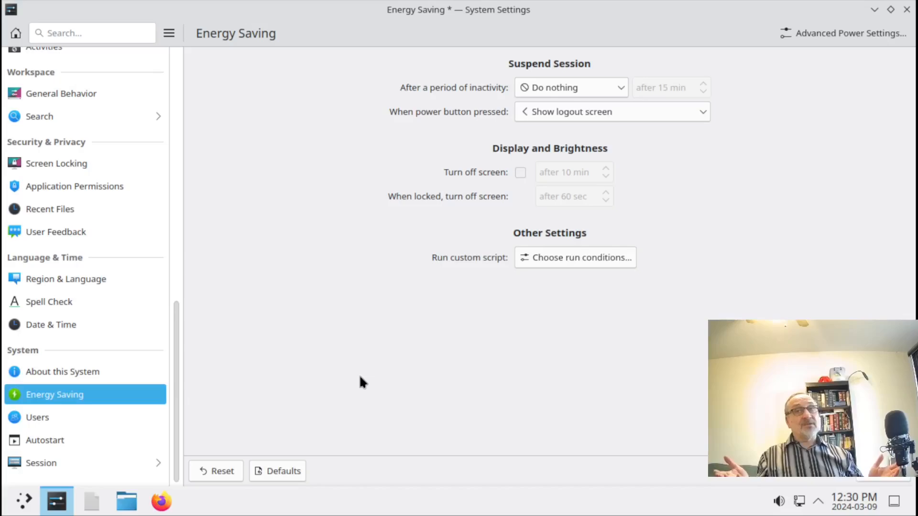
pyautogui.moveTo(369, 380)
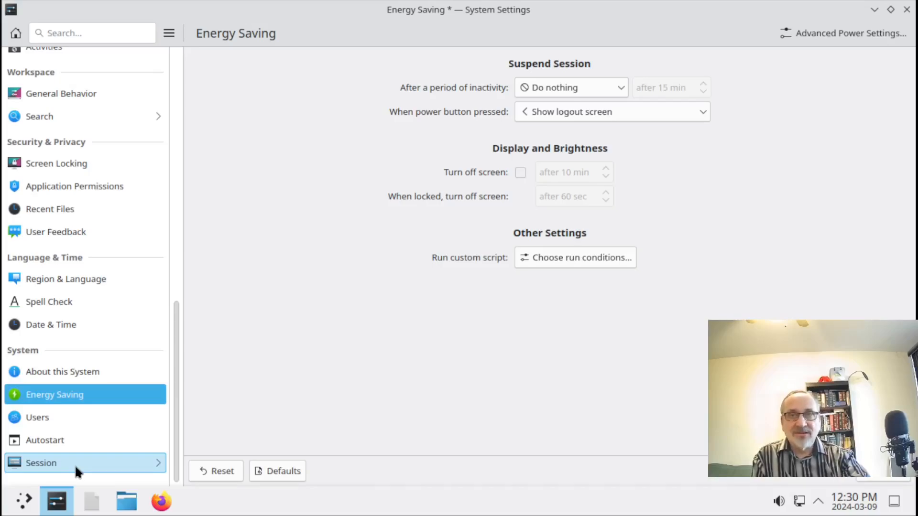
# - Look through the Users/session settings and the General Behavior page
pyautogui.click(41, 463)
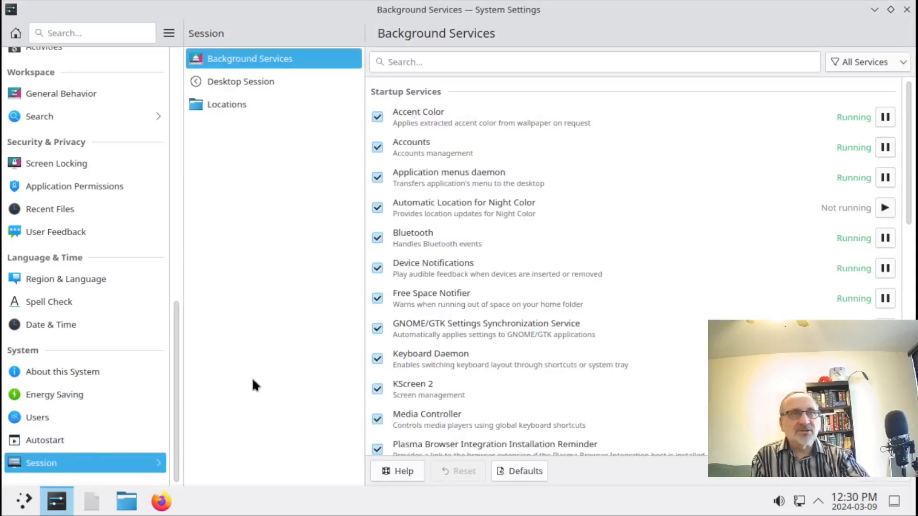
pyautogui.scroll(-3)
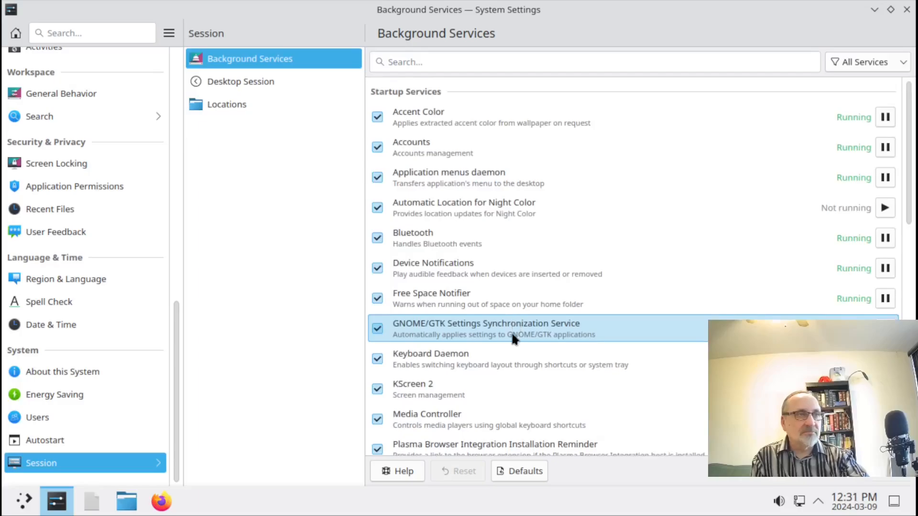
pyautogui.scroll(-3)
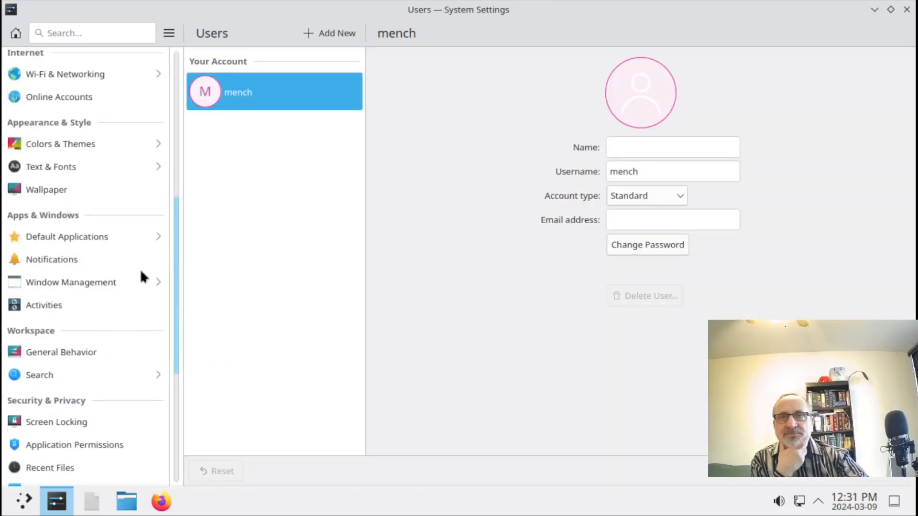
pyautogui.click(61, 352)
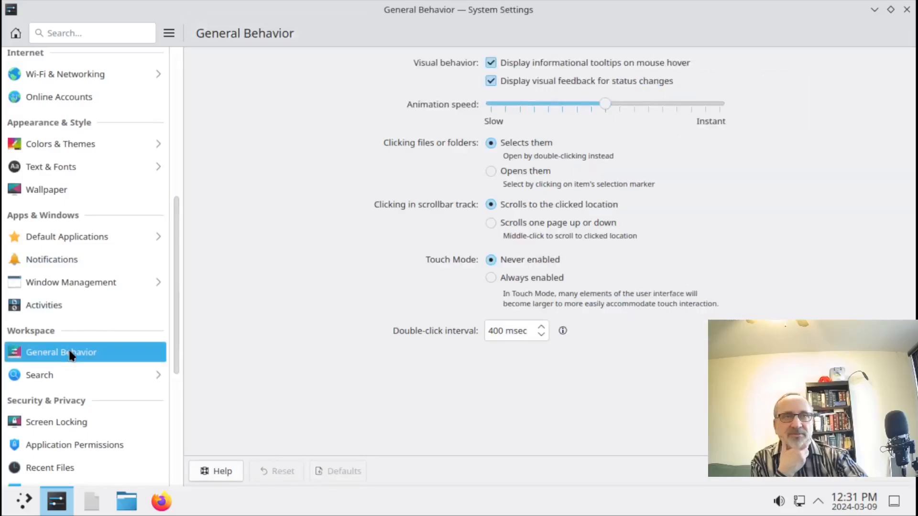
pyautogui.moveTo(246, 390)
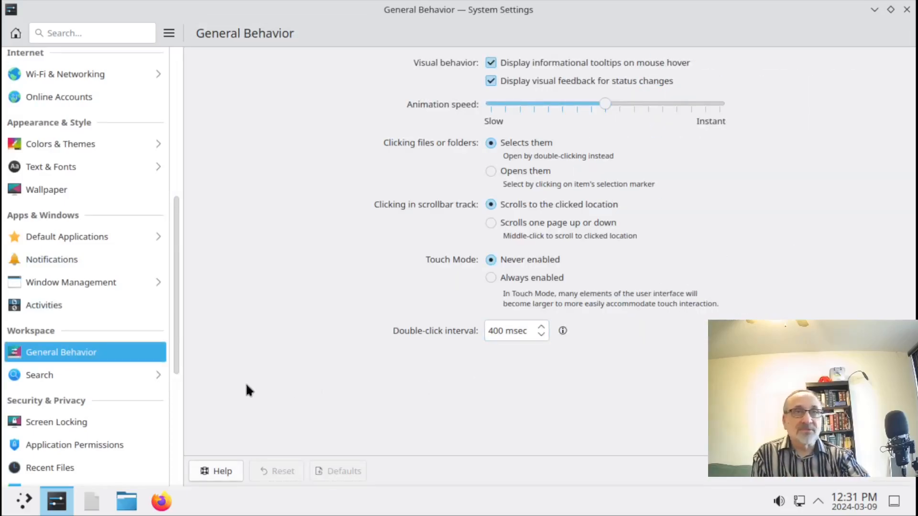
# - View Window Management > Window Rules, then Display Configuration showing the QEMU monitor at 1360x768
pyautogui.click(70, 282)
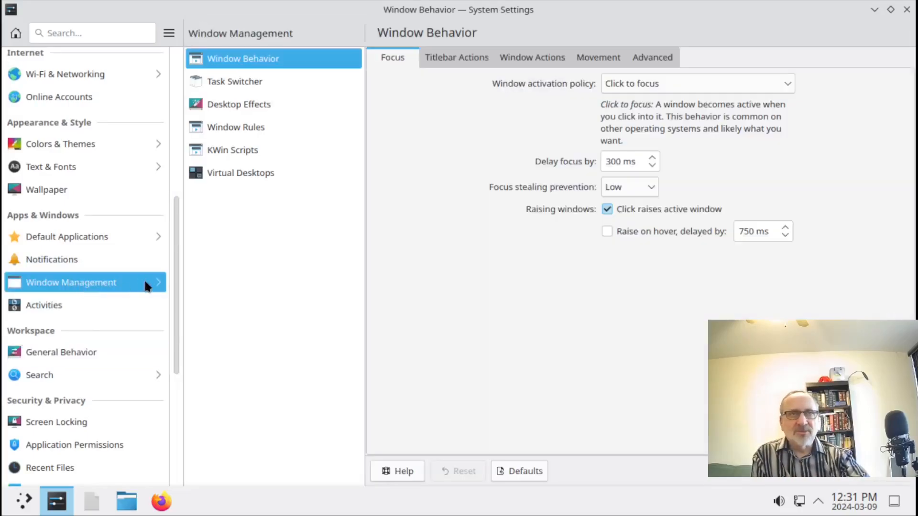
pyautogui.click(237, 128)
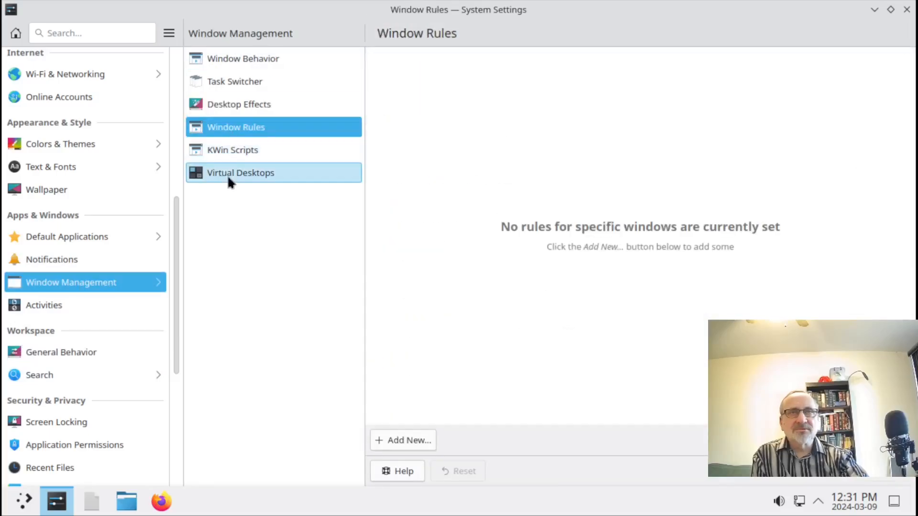
pyautogui.click(241, 173)
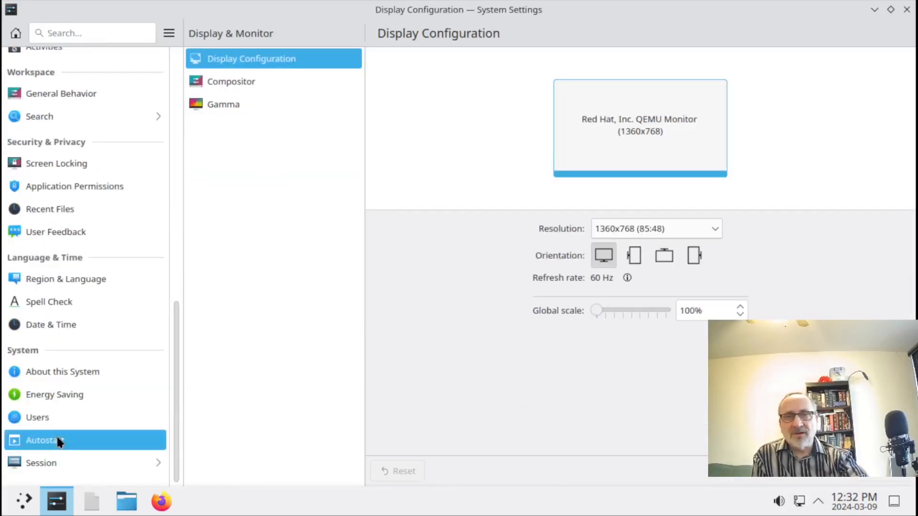
# - On Autostart, start Add Application… and cancel the chooser, then close System Settings
pyautogui.click(45, 440)
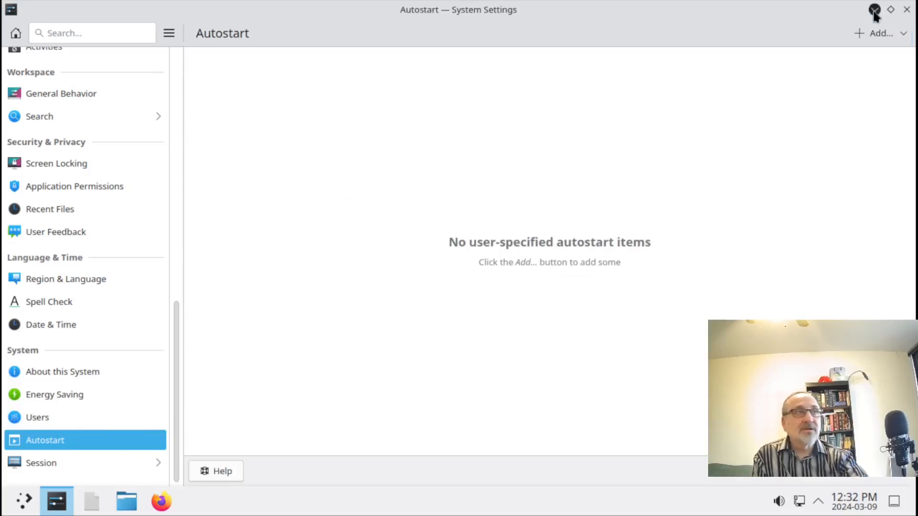
pyautogui.click(880, 32)
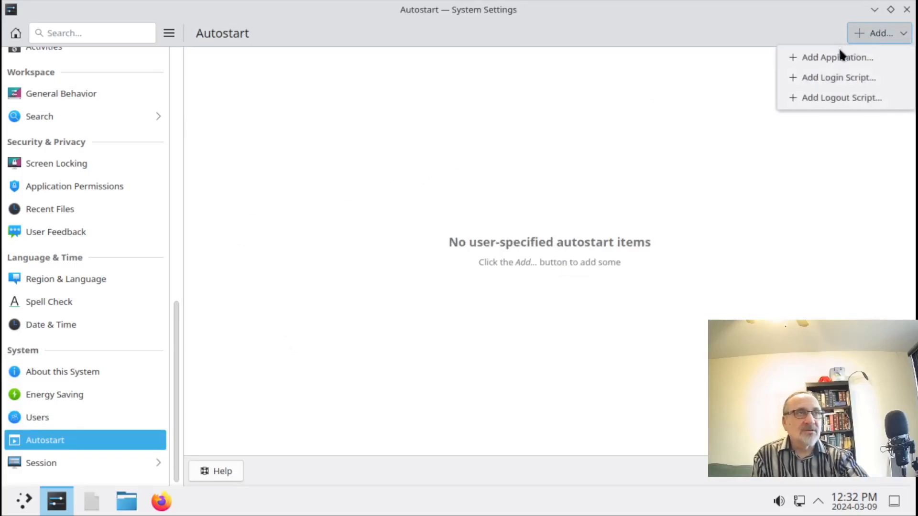
pyautogui.click(837, 56)
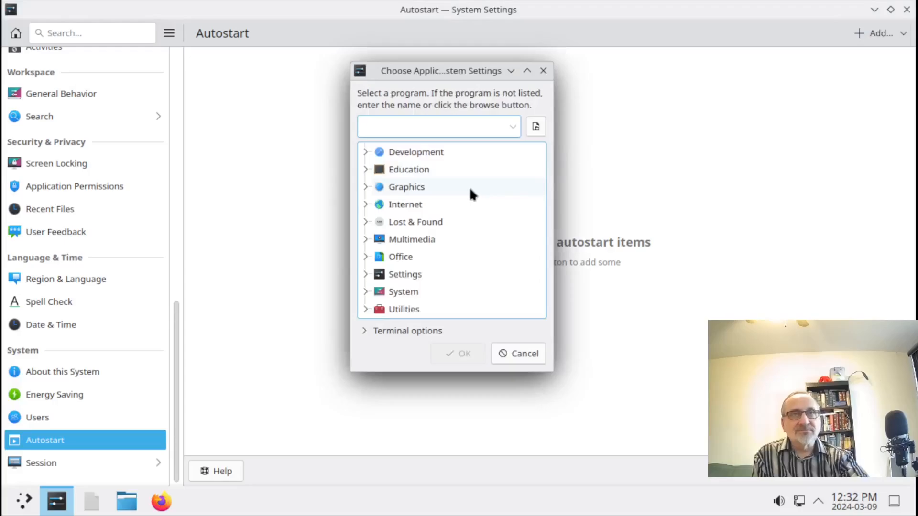
pyautogui.click(517, 353)
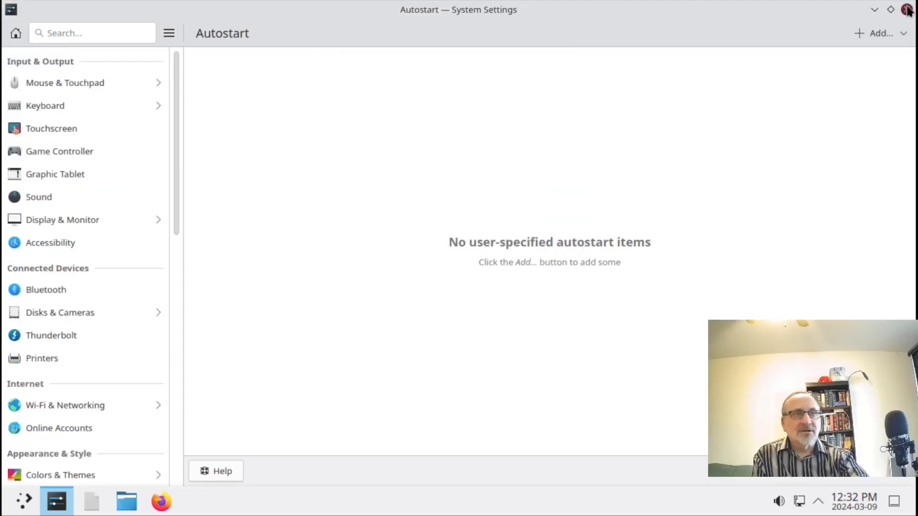
pyautogui.click(875, 9)
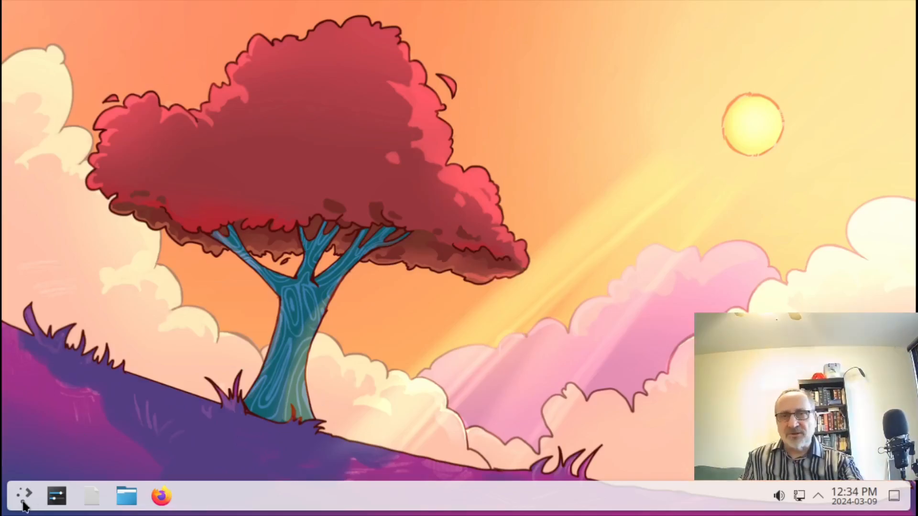
pyautogui.moveTo(23, 496)
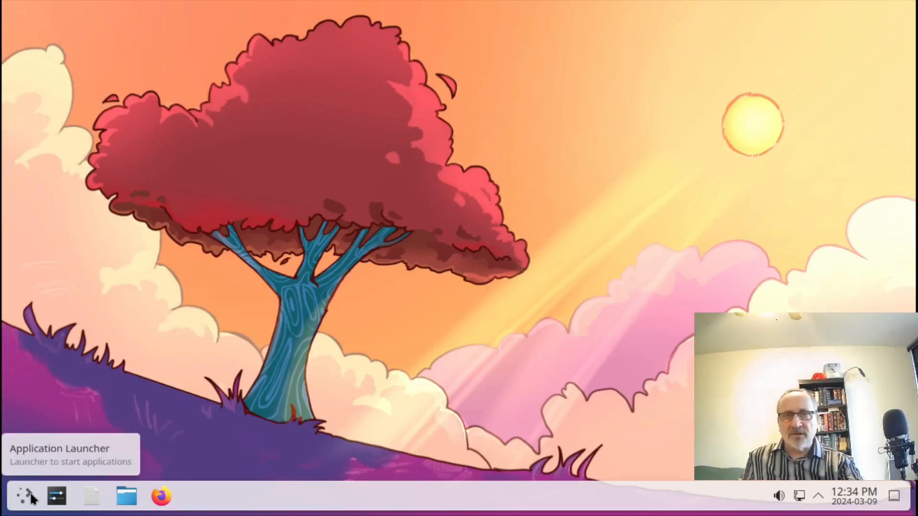
# - Browse the launcher's Internet, Graphics, Multimedia and System application categories
pyautogui.click(23, 496)
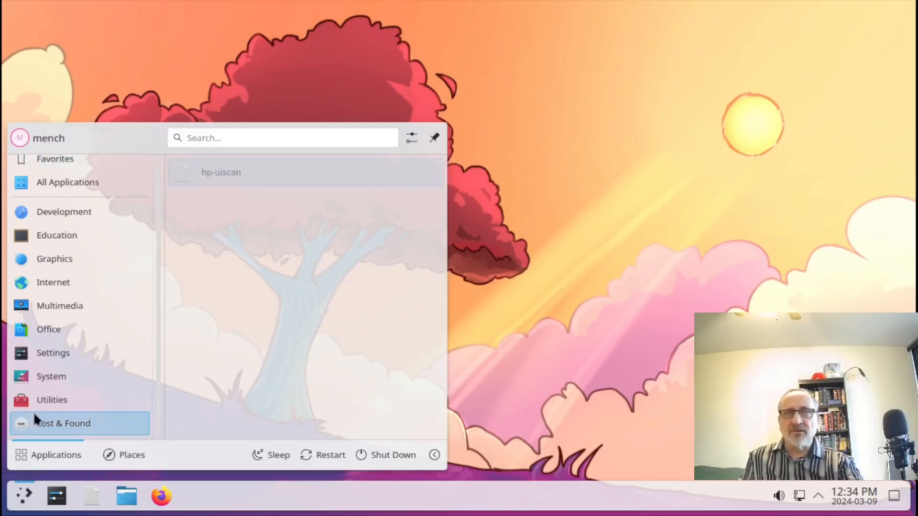
pyautogui.click(53, 282)
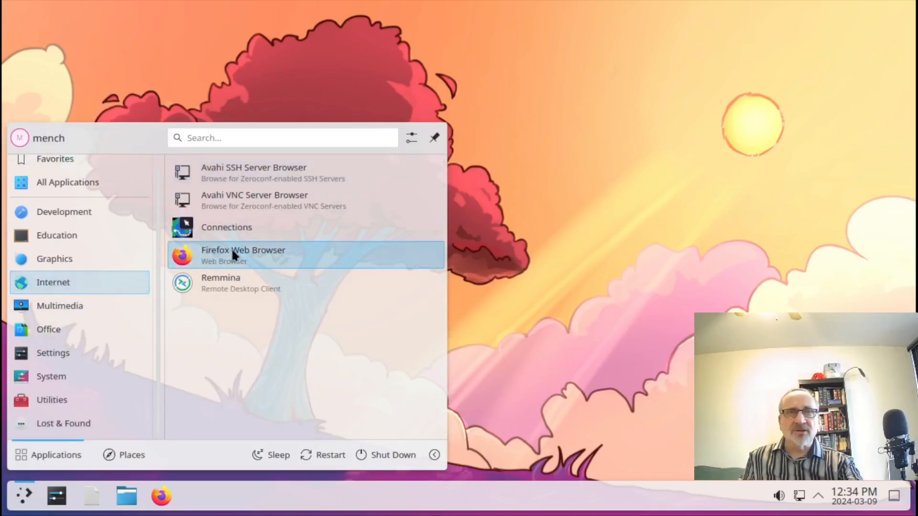
pyautogui.click(54, 259)
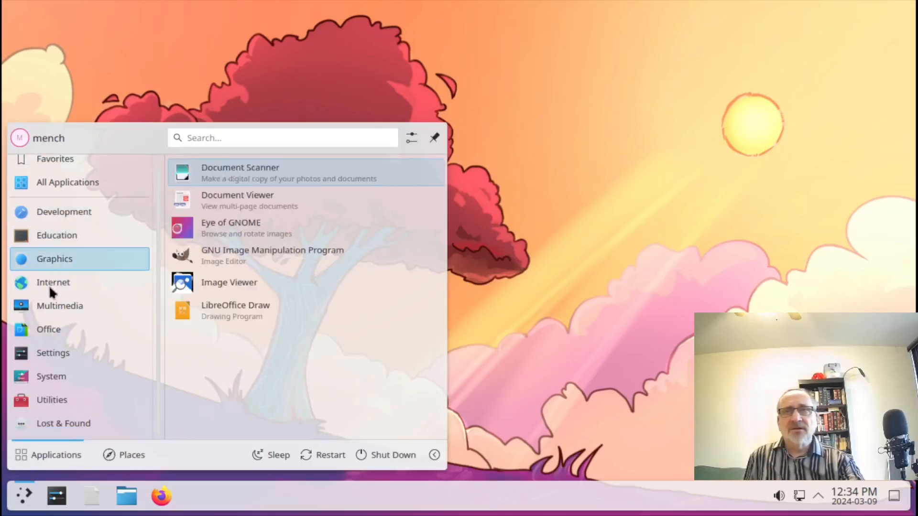
pyautogui.click(59, 306)
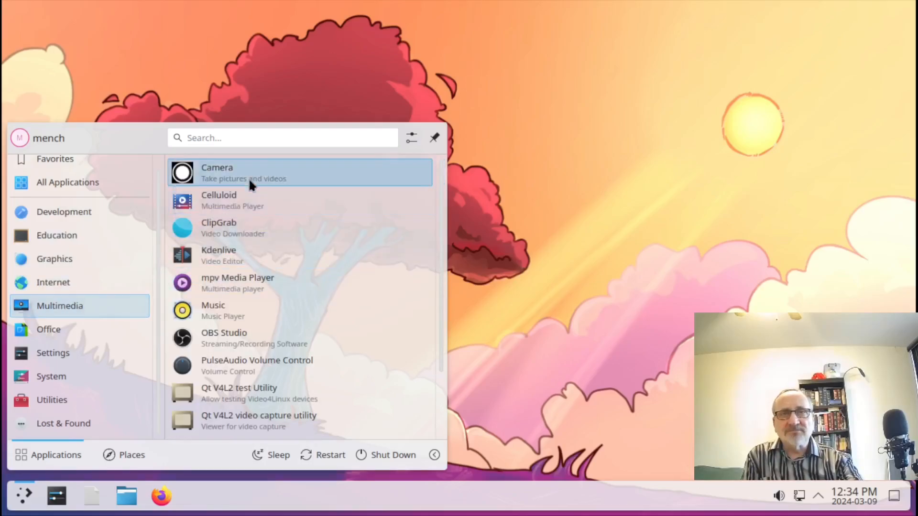
pyautogui.moveTo(210, 343)
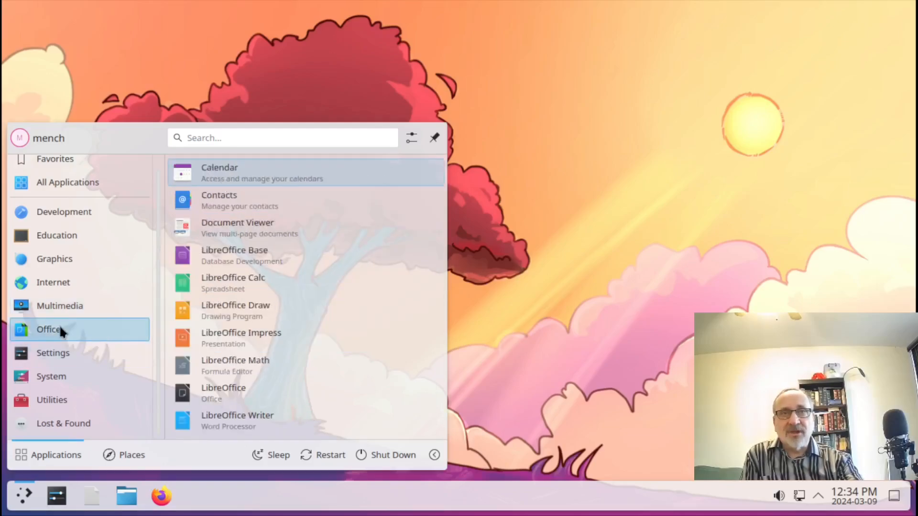
pyautogui.click(50, 376)
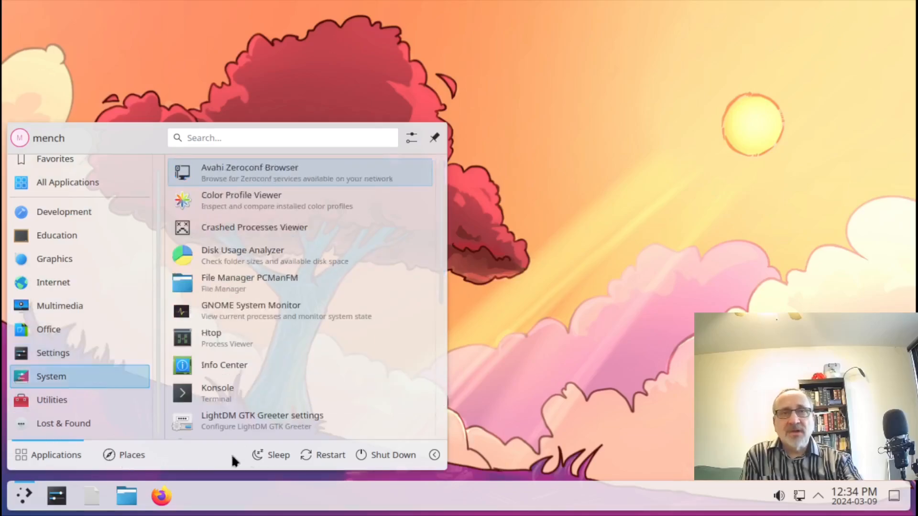
pyautogui.moveTo(327, 462)
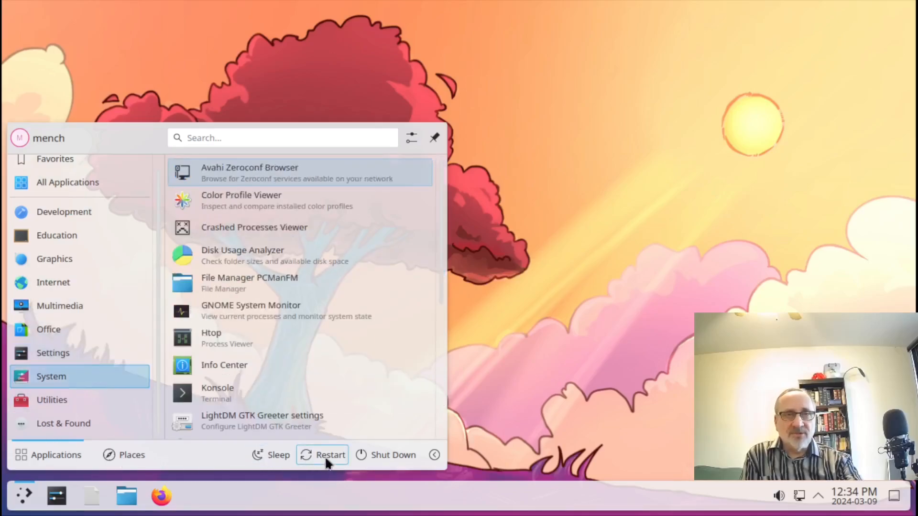
pyautogui.moveTo(426, 462)
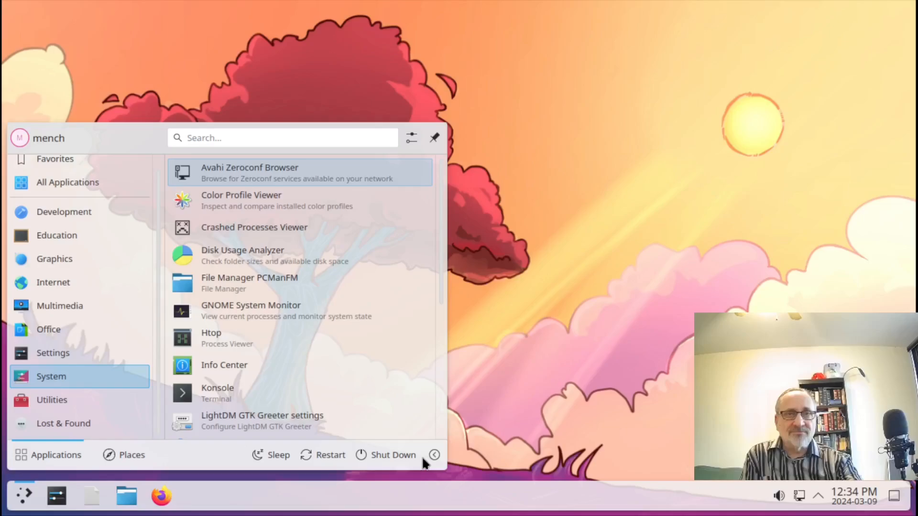
# - Reveal the extra session options: Lock, Log Out and Switch User
pyautogui.click(434, 455)
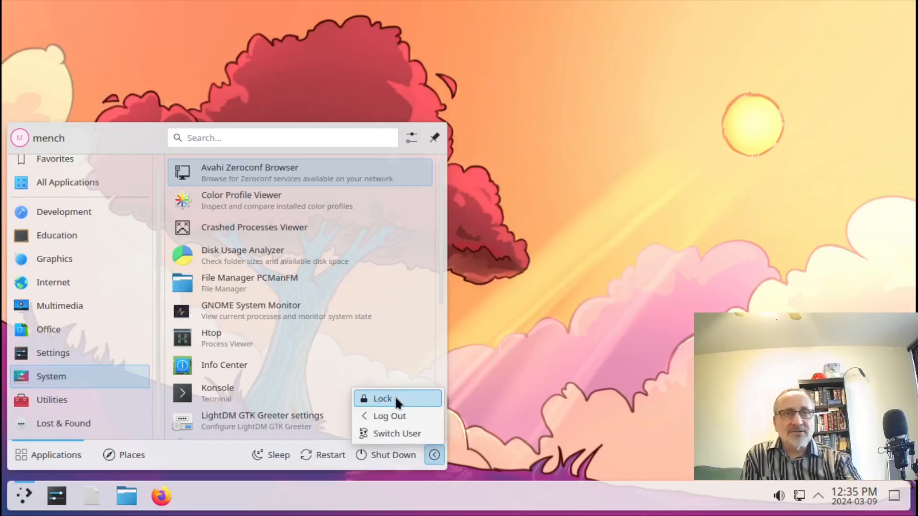
# - Lock the session, then unlock it back to the desktop
pyautogui.click(382, 398)
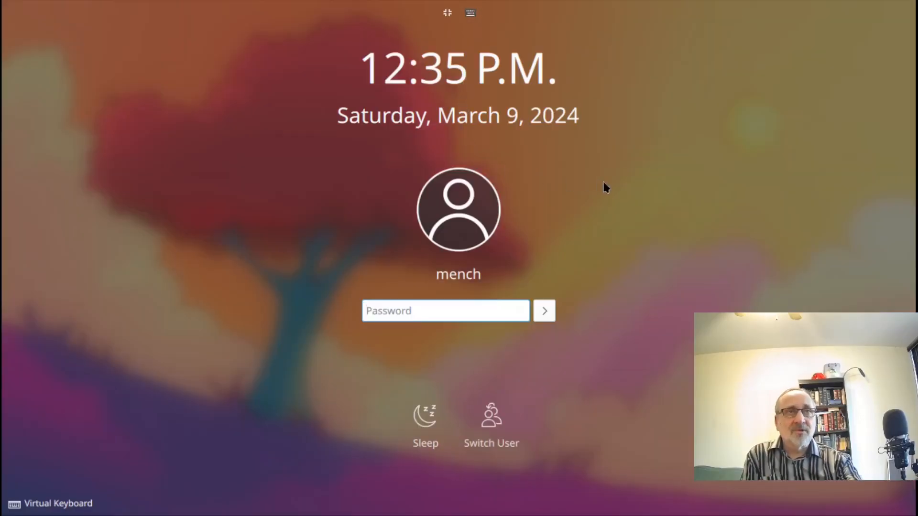
pyautogui.click(445, 310)
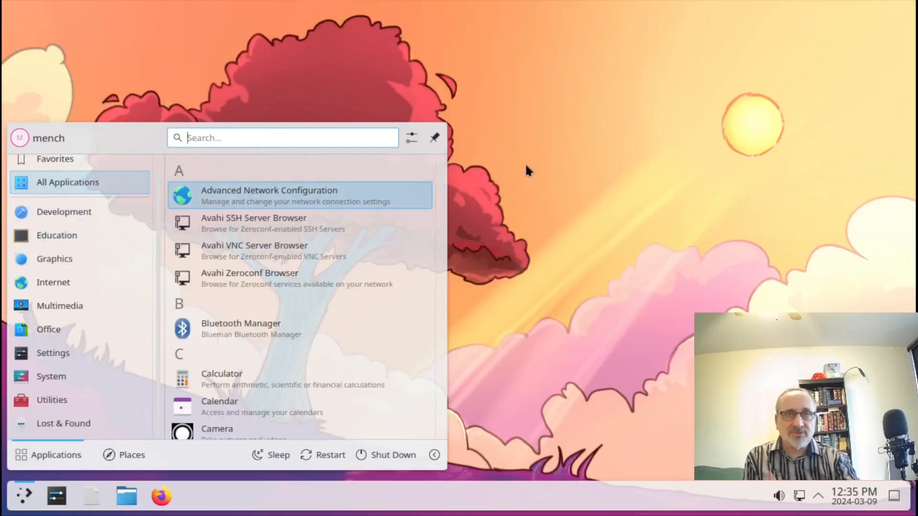
# - Launch htop from the launcher search 'ht' so it runs in Konsole
pyautogui.write('ht')
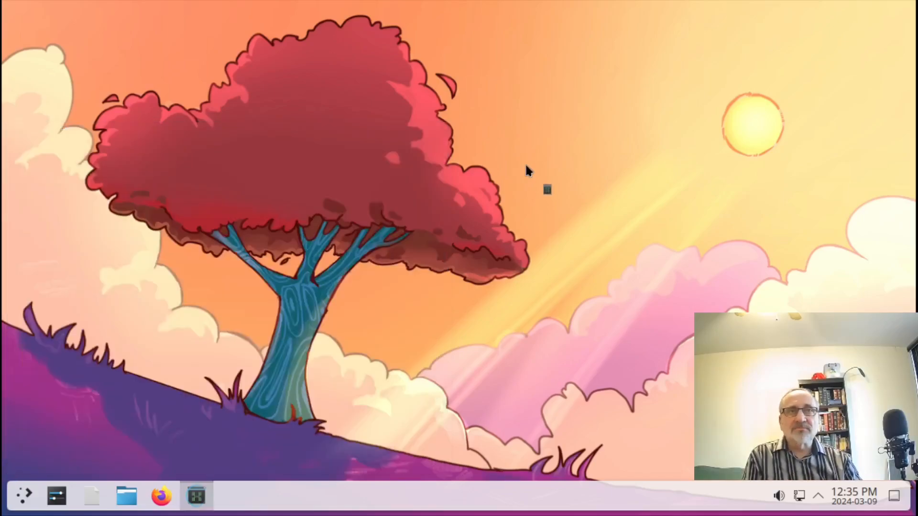
pyautogui.click(196, 496)
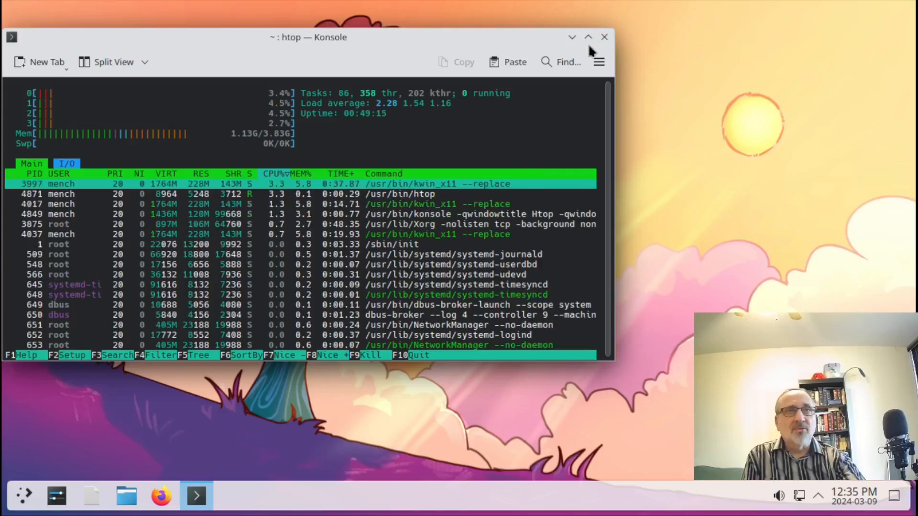